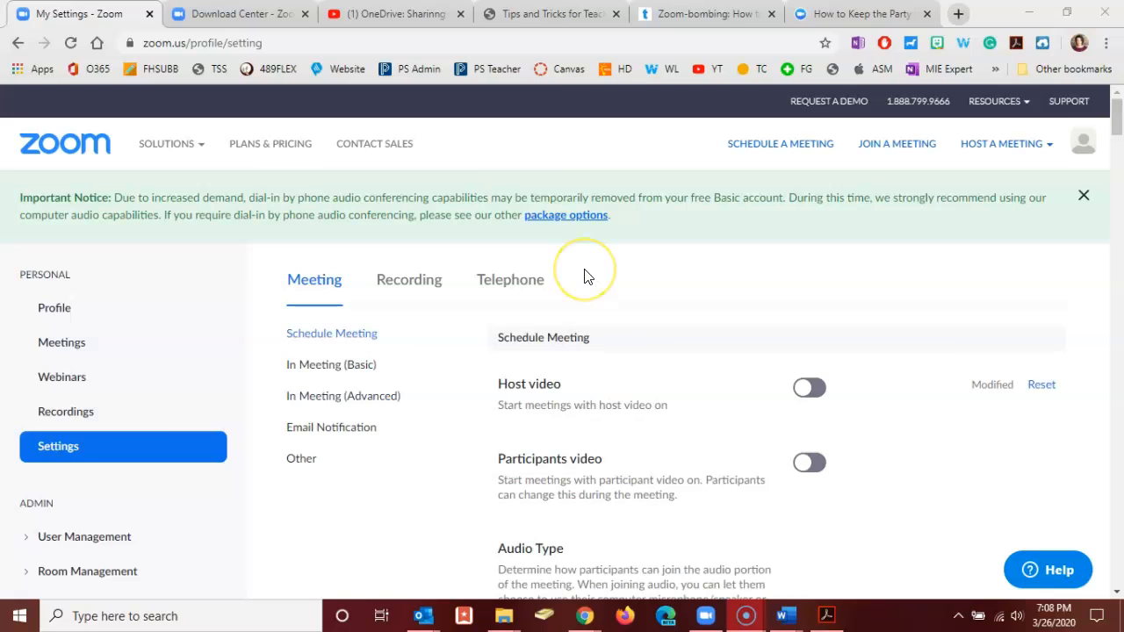
mouse_move(587, 277)
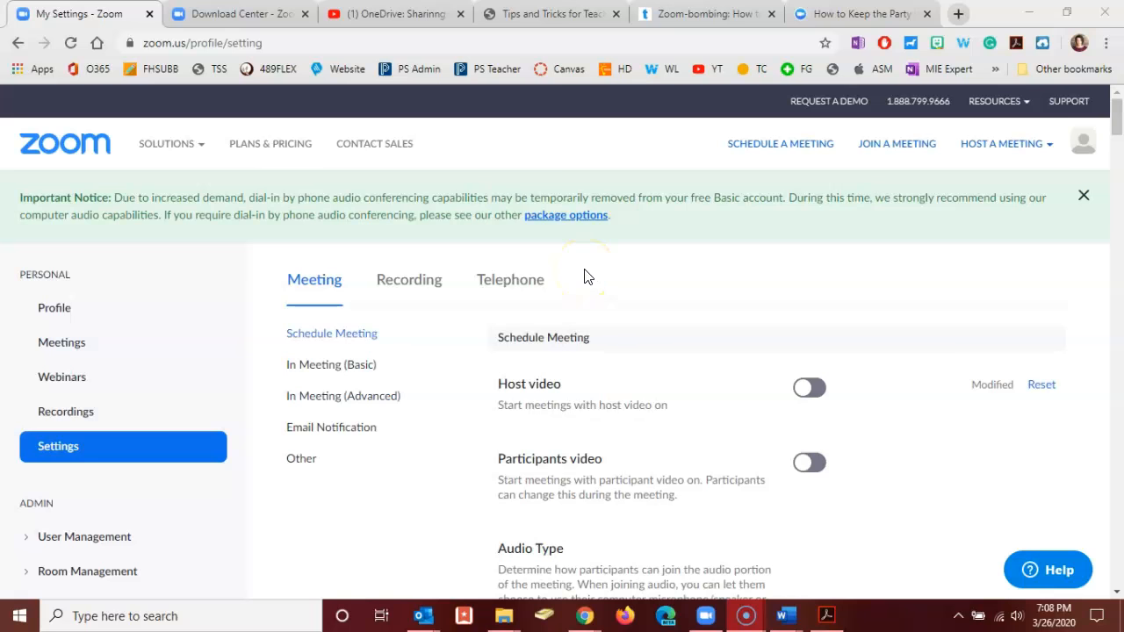
mouse_move(402, 149)
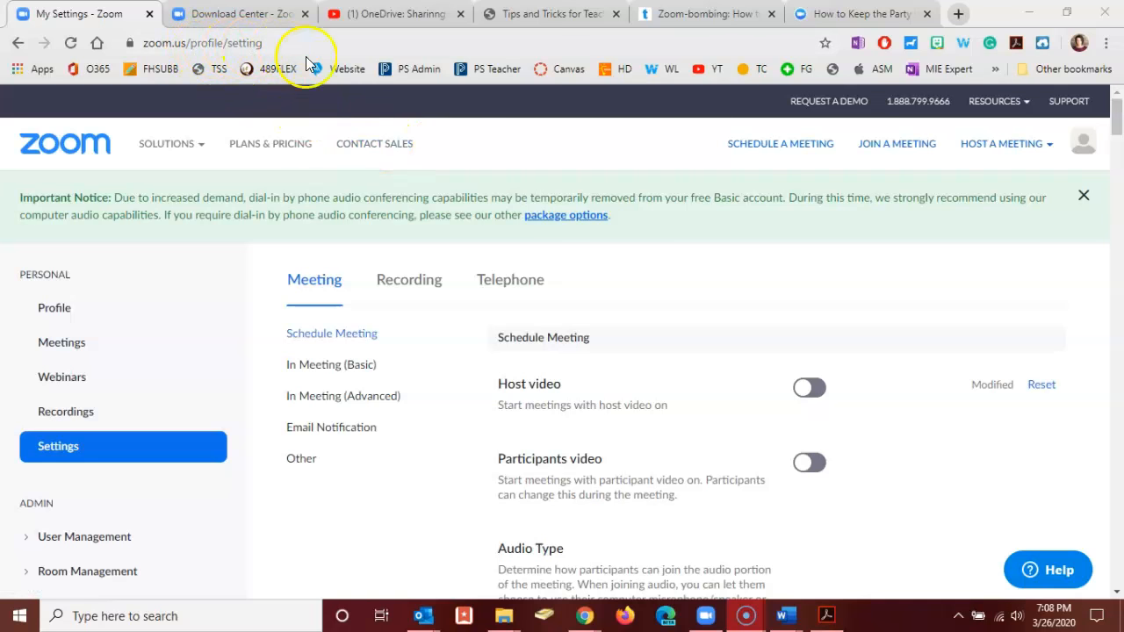
mouse_move(675, 292)
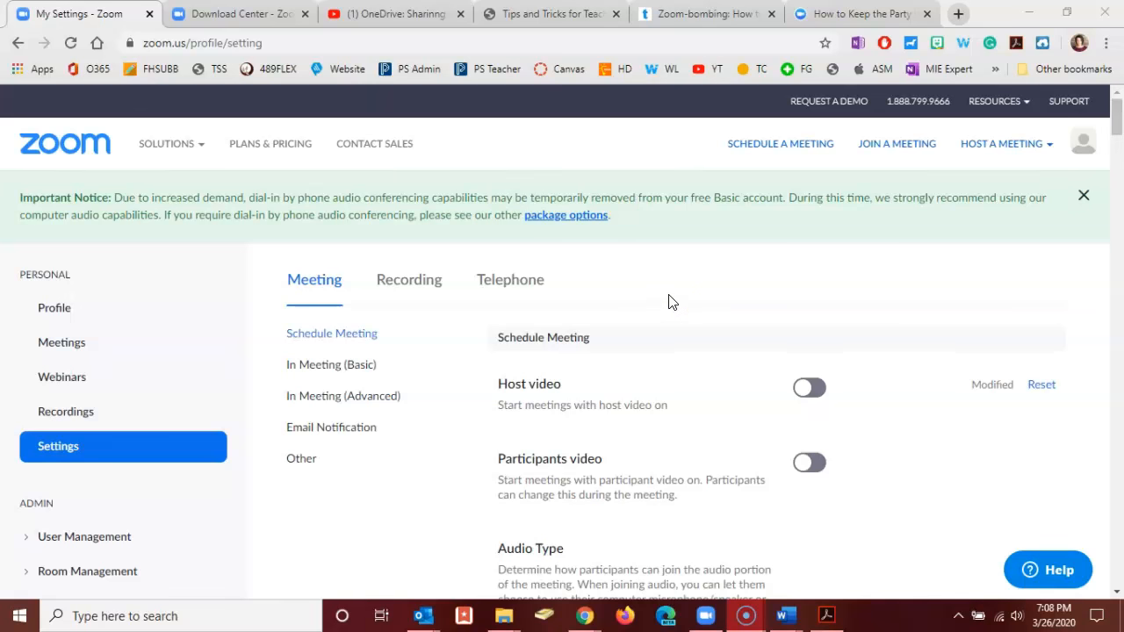
mouse_move(707, 431)
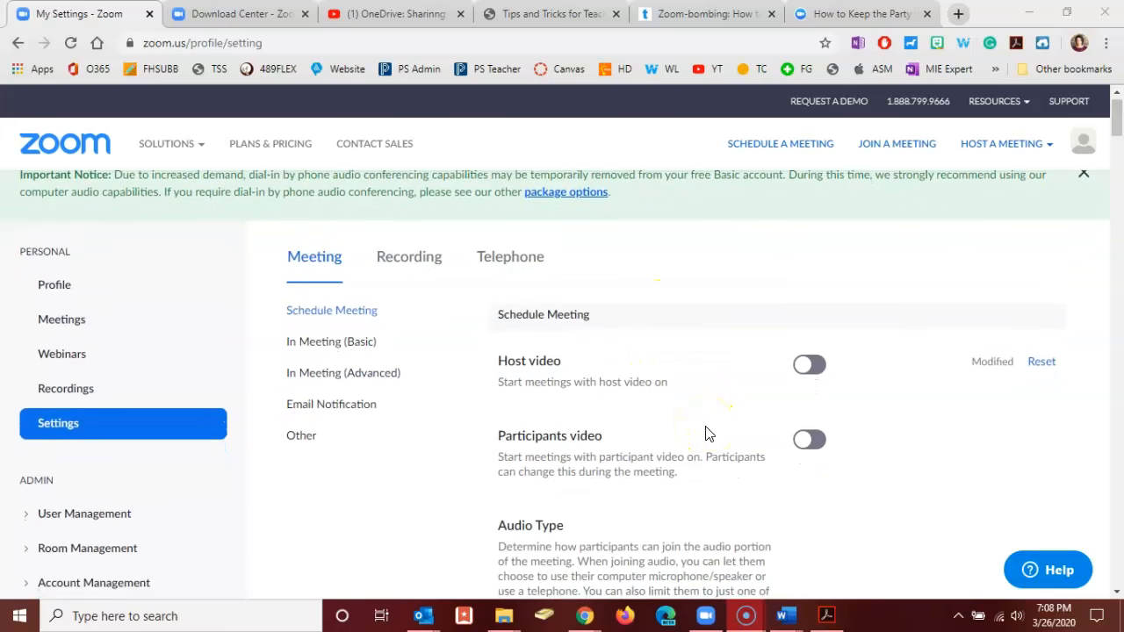
- Switch on 'Require a password when scheduling new meetings' in the Meeting settings
scroll("down", 3)
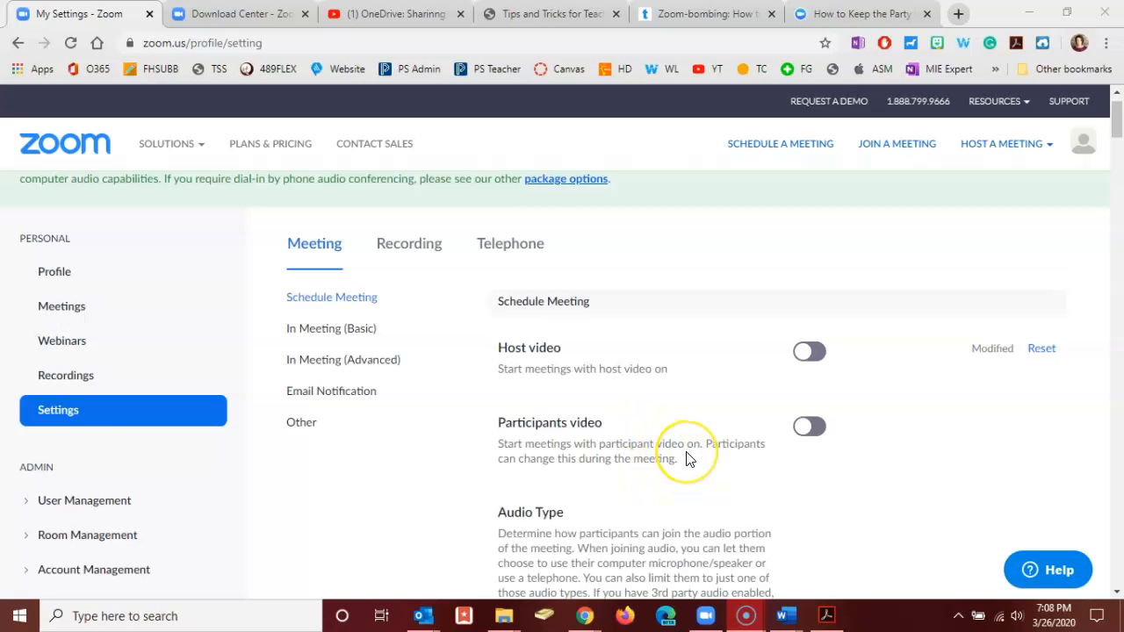
mouse_move(689, 460)
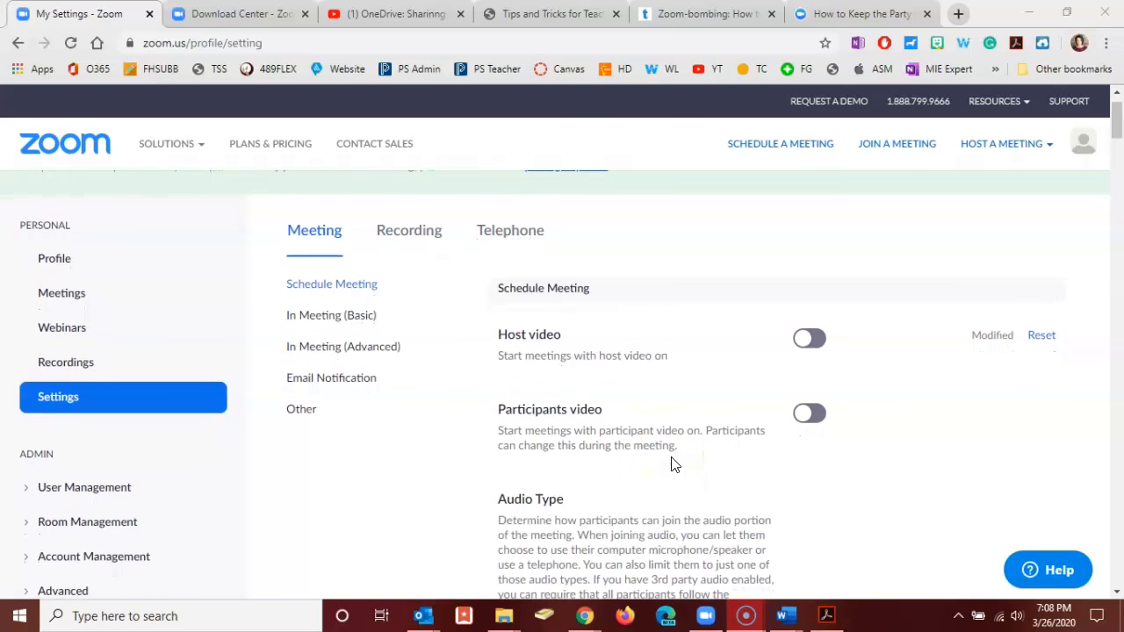
scroll("down", 3)
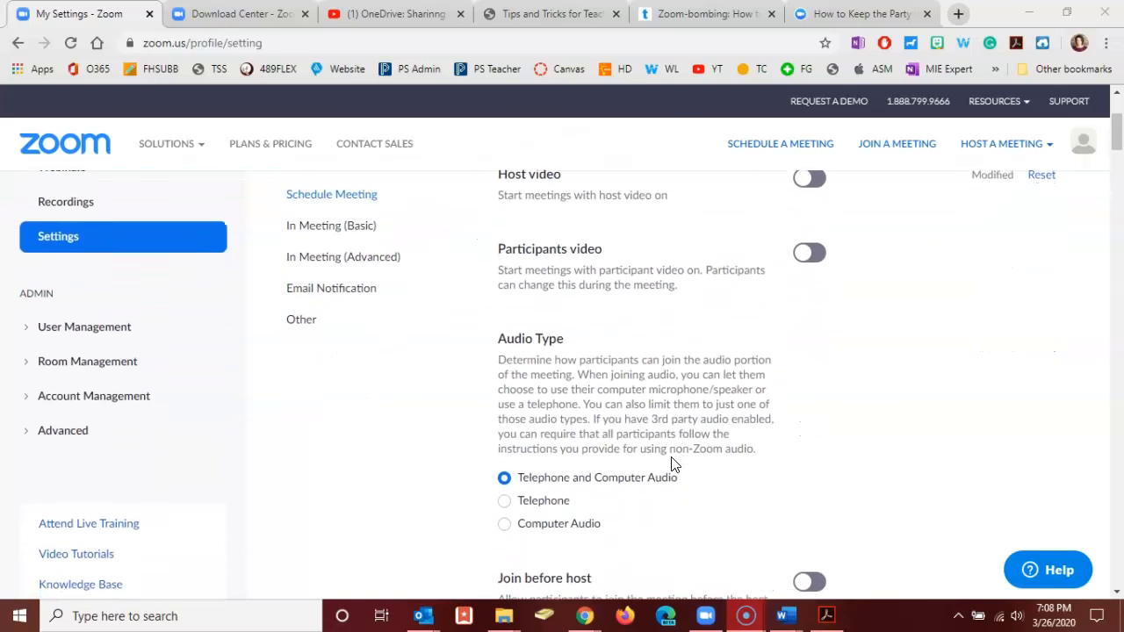
scroll("down", 3)
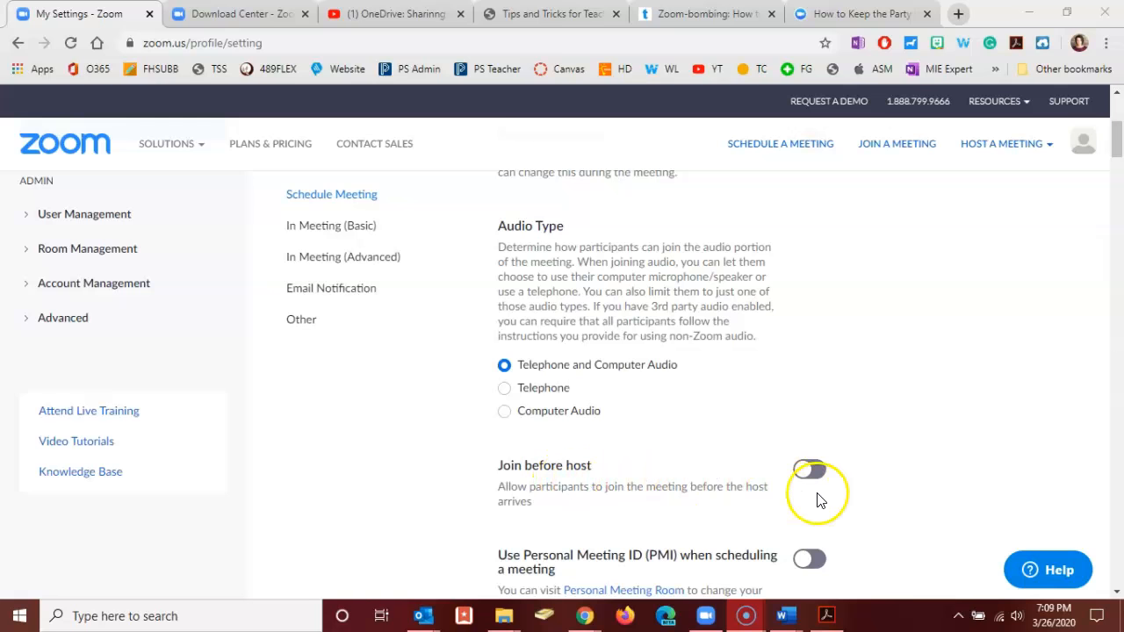
scroll("down", 3)
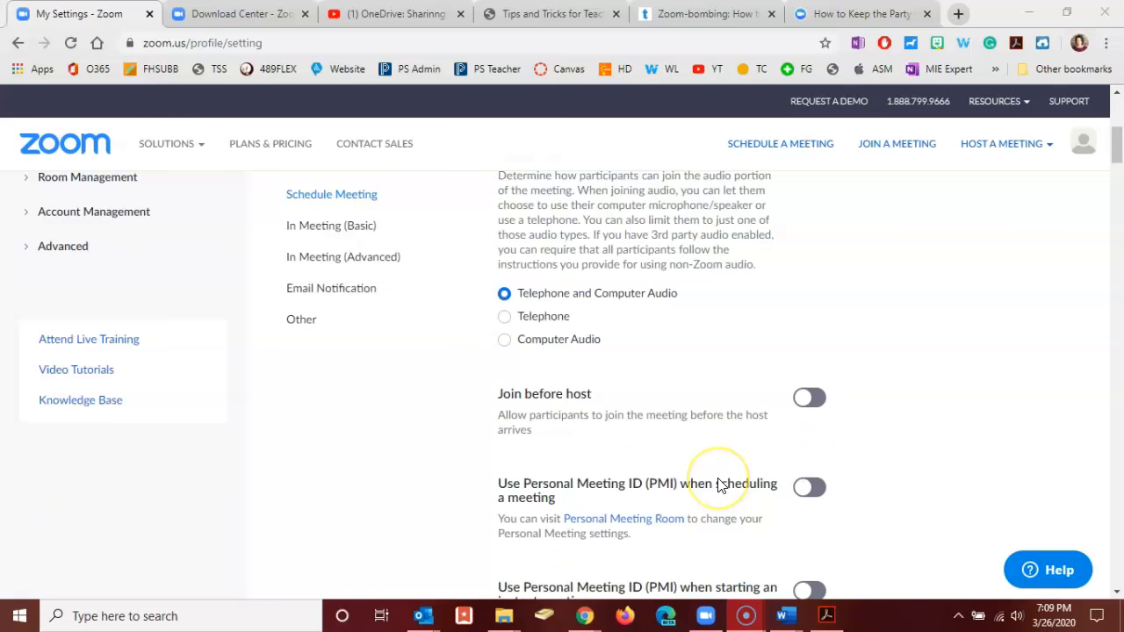
mouse_move(683, 488)
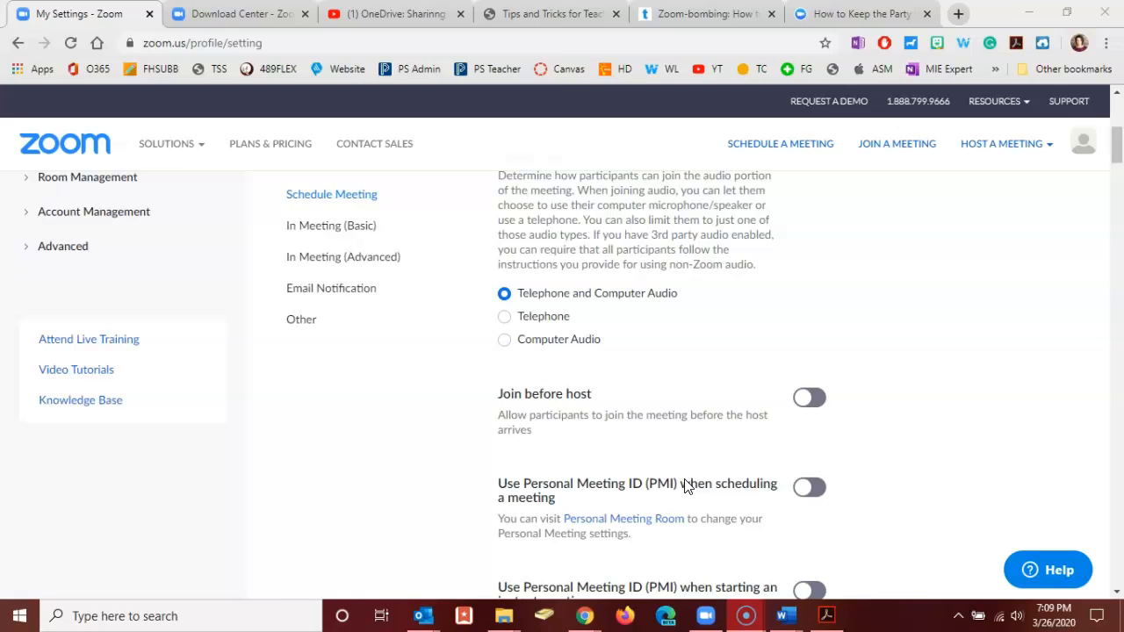
scroll("down", 3)
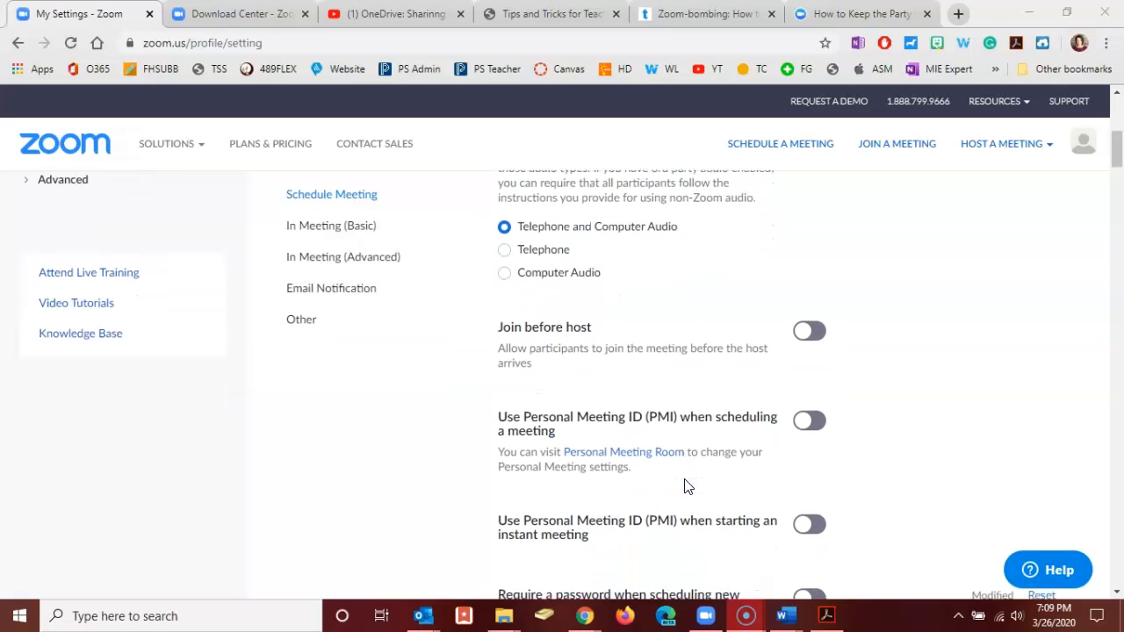
scroll("down", 3)
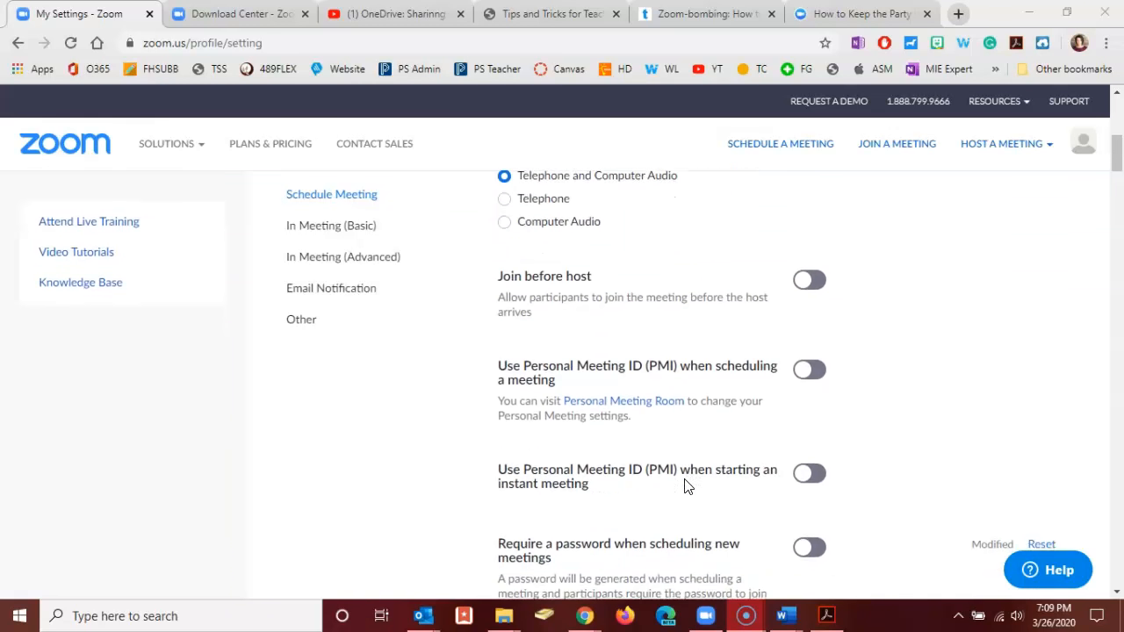
scroll("down", 3)
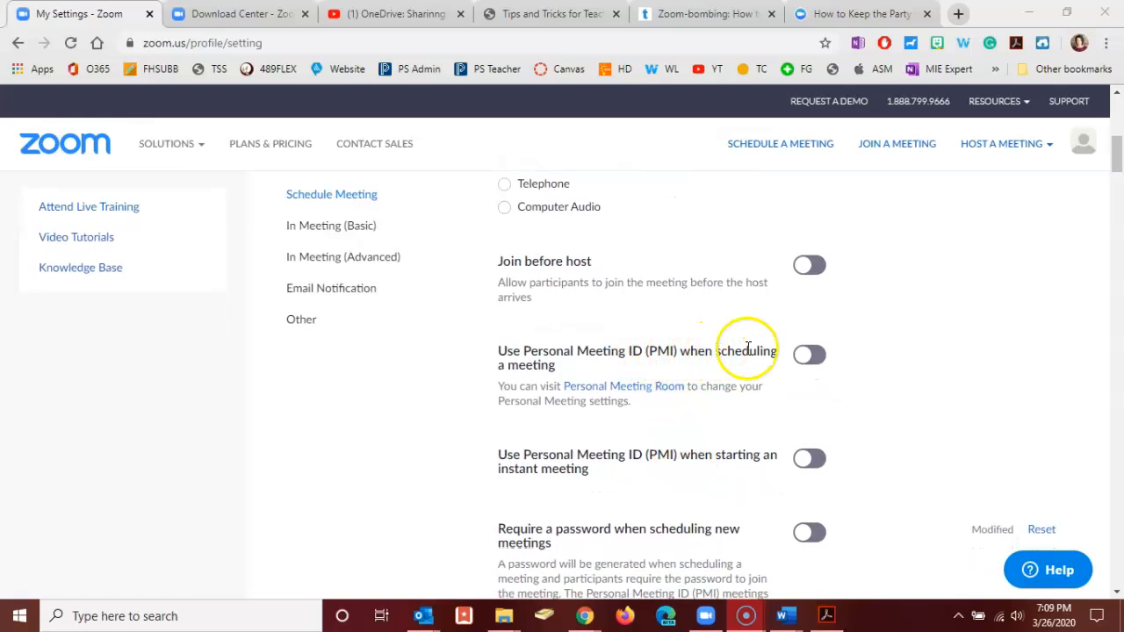
mouse_move(699, 464)
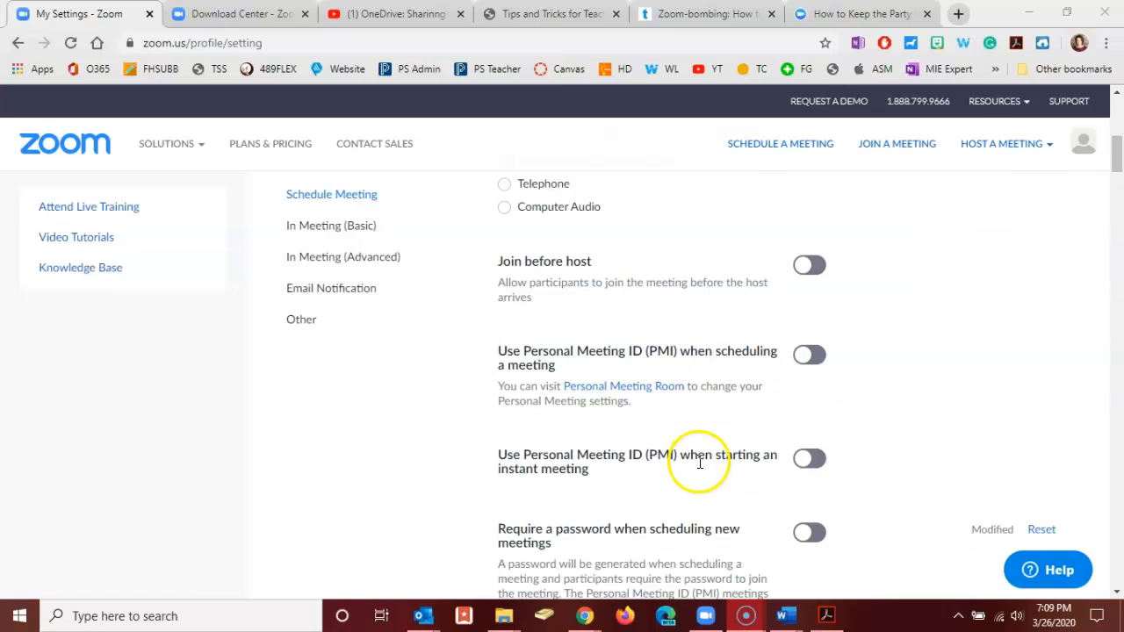
mouse_move(632, 492)
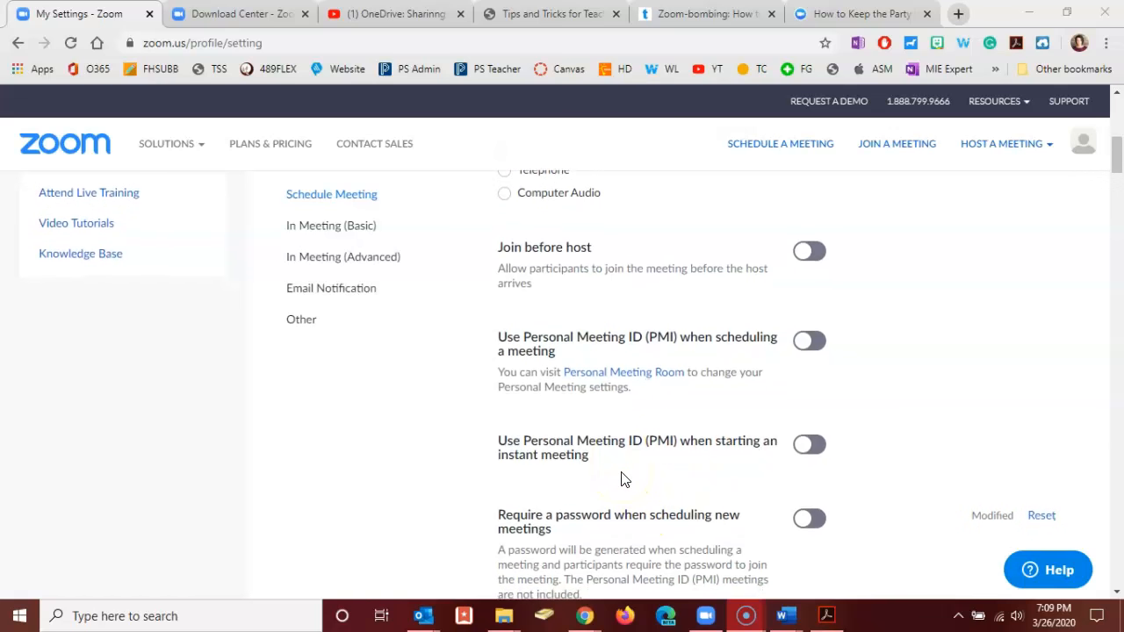
scroll("down", 3)
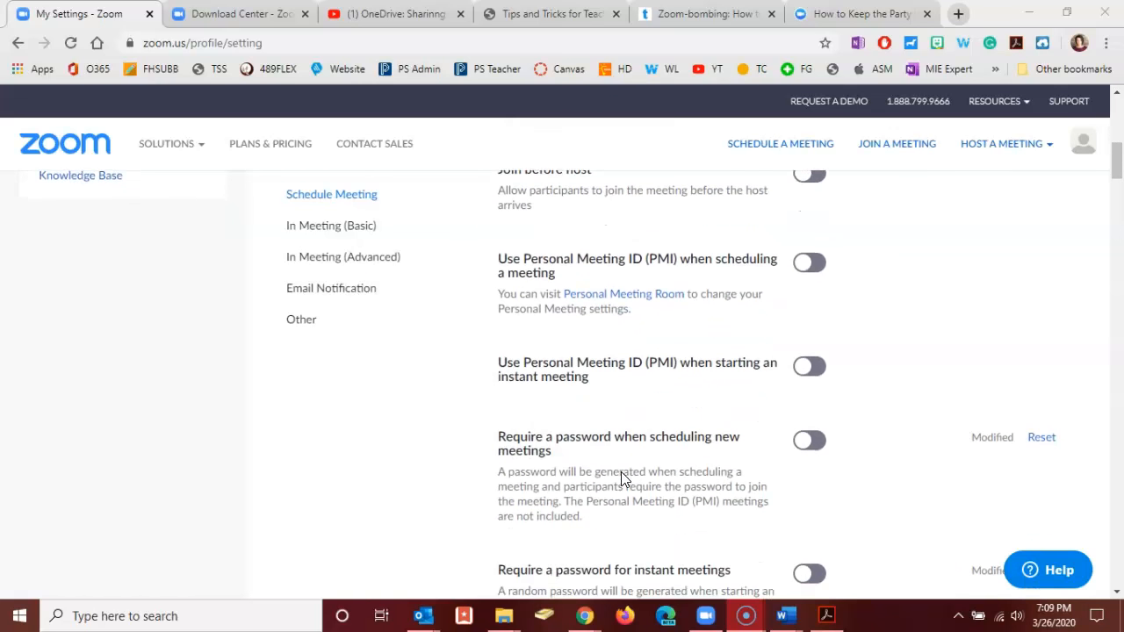
scroll("down", 3)
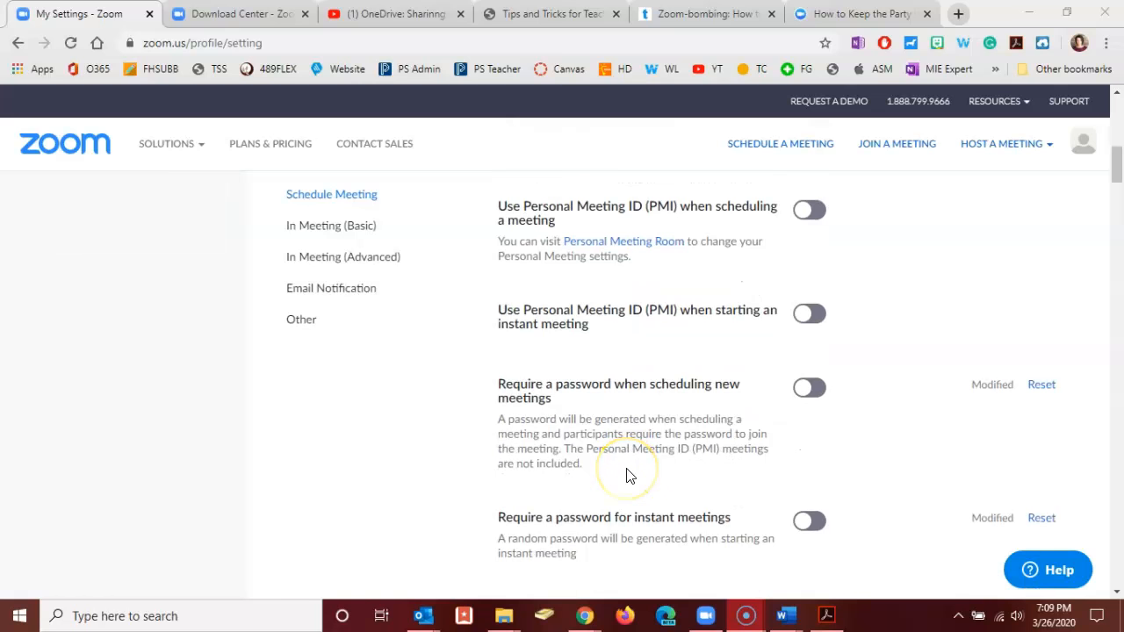
mouse_move(681, 420)
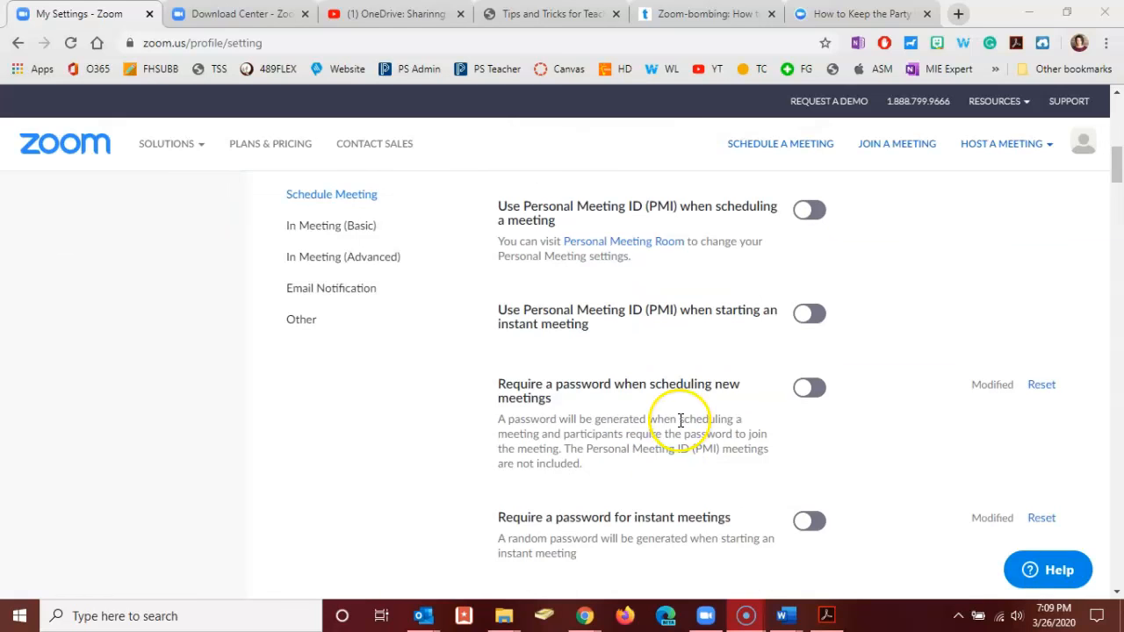
mouse_move(664, 548)
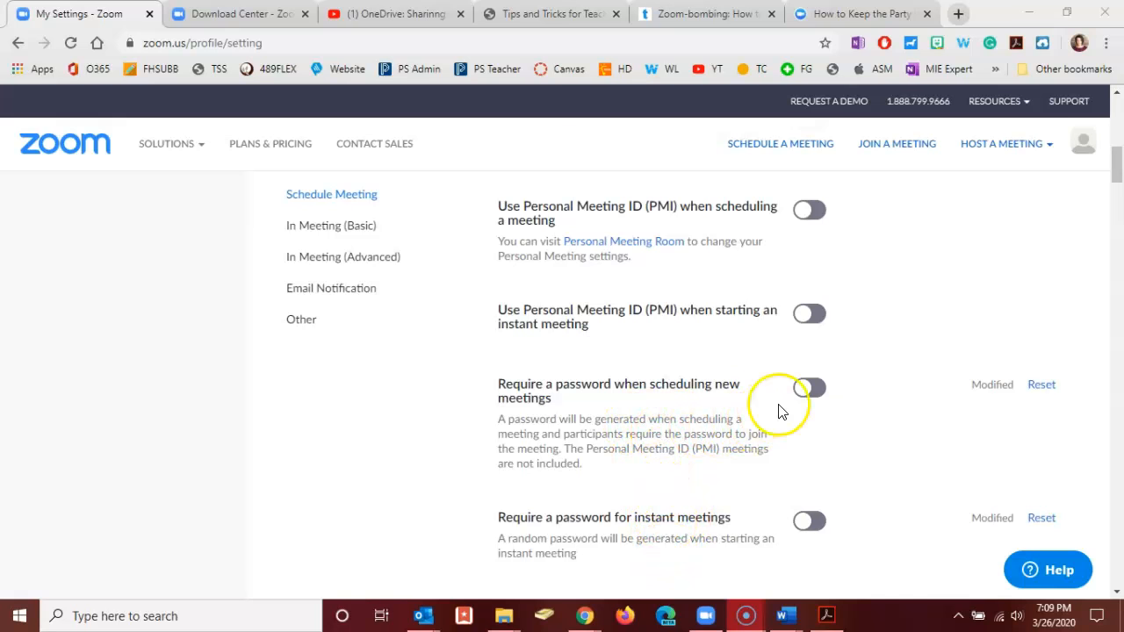
left_click(808, 389)
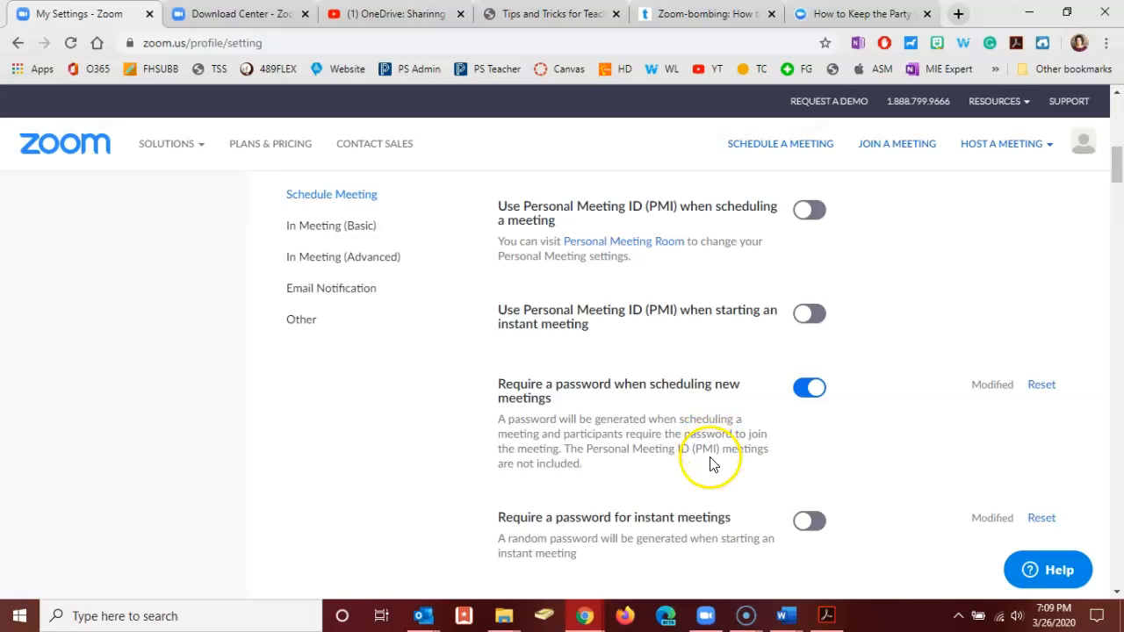
mouse_move(713, 449)
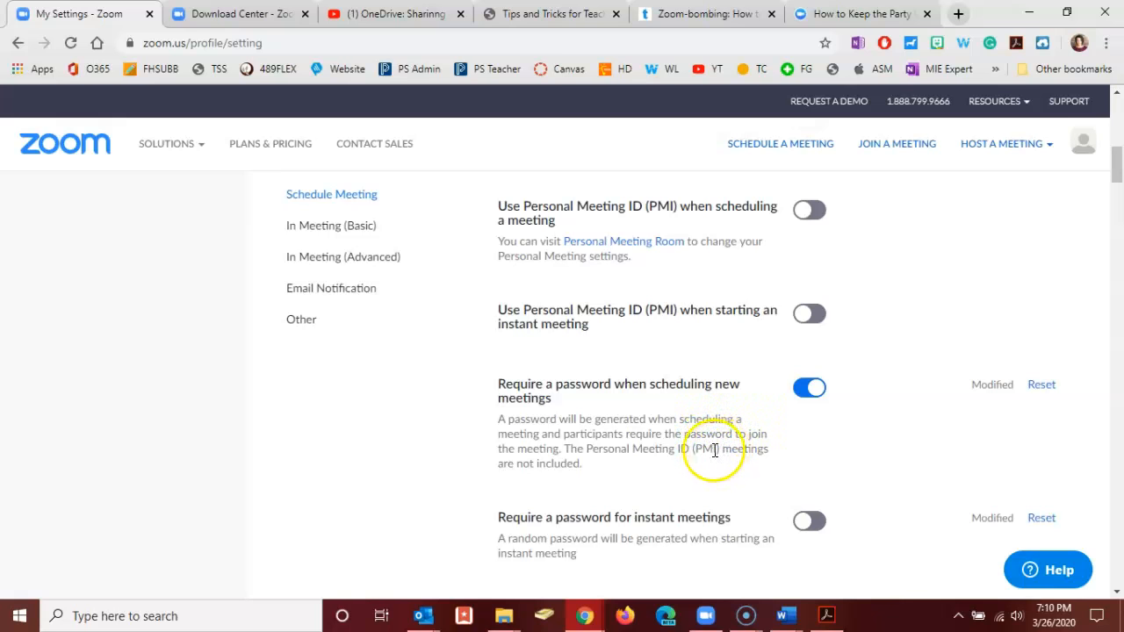
scroll("down", 3)
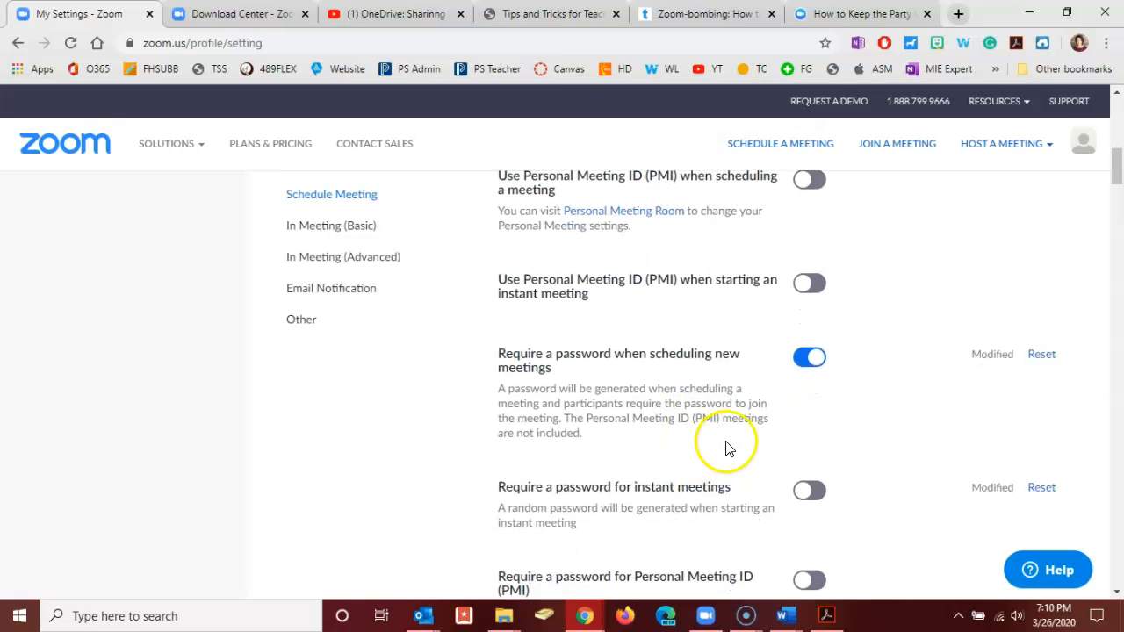
scroll("down", 3)
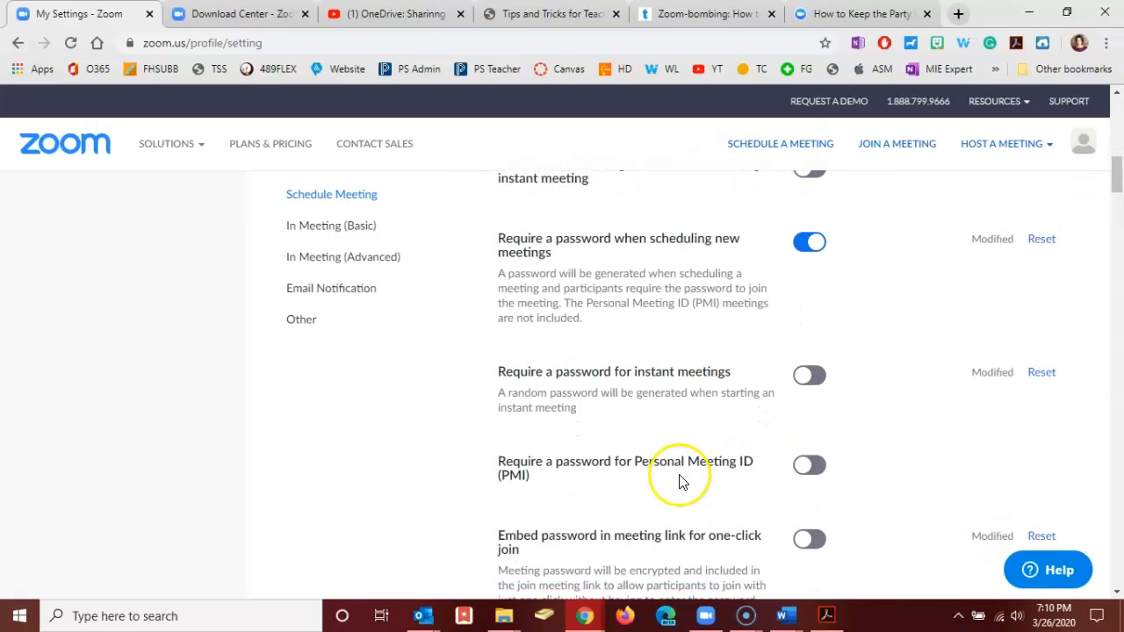
scroll("down", 3)
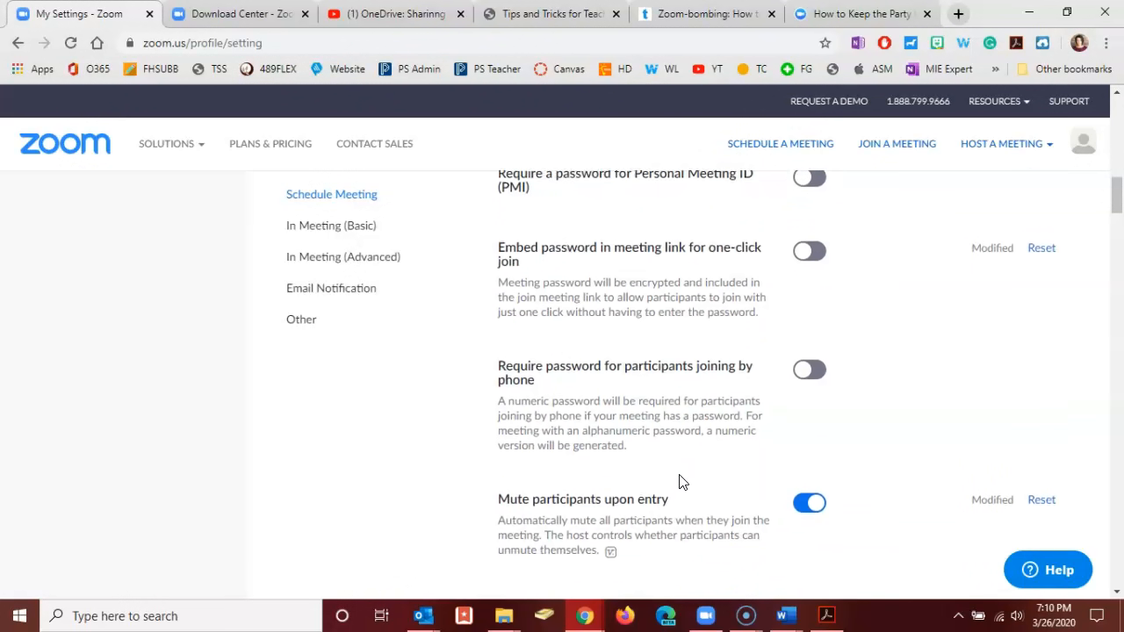
scroll("down", 3)
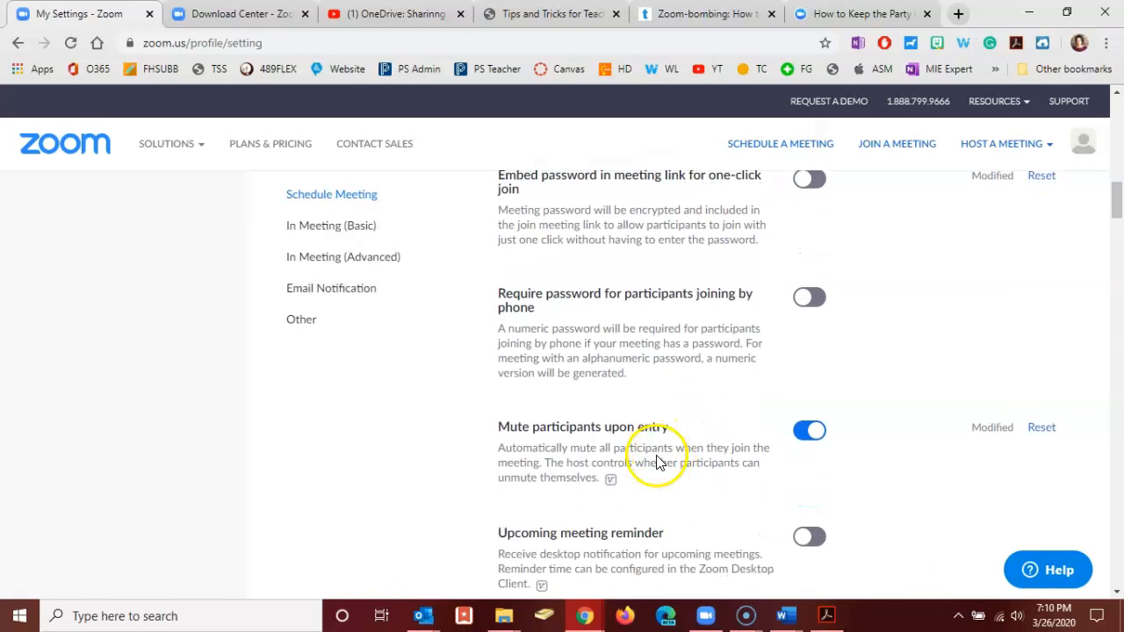
mouse_move(659, 475)
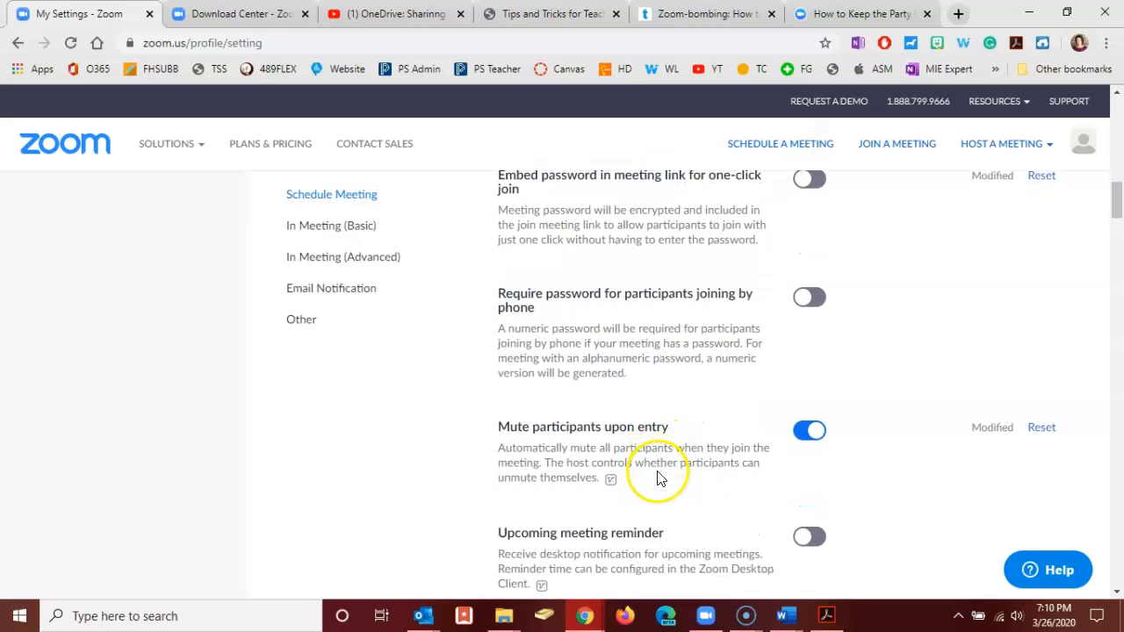
mouse_move(659, 474)
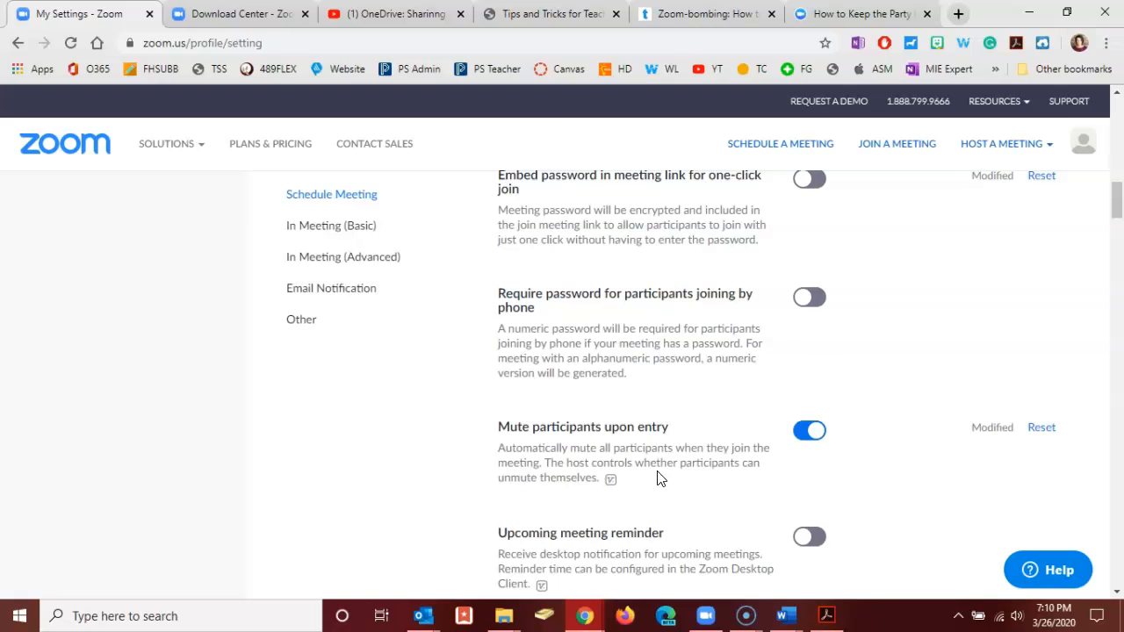
mouse_move(641, 464)
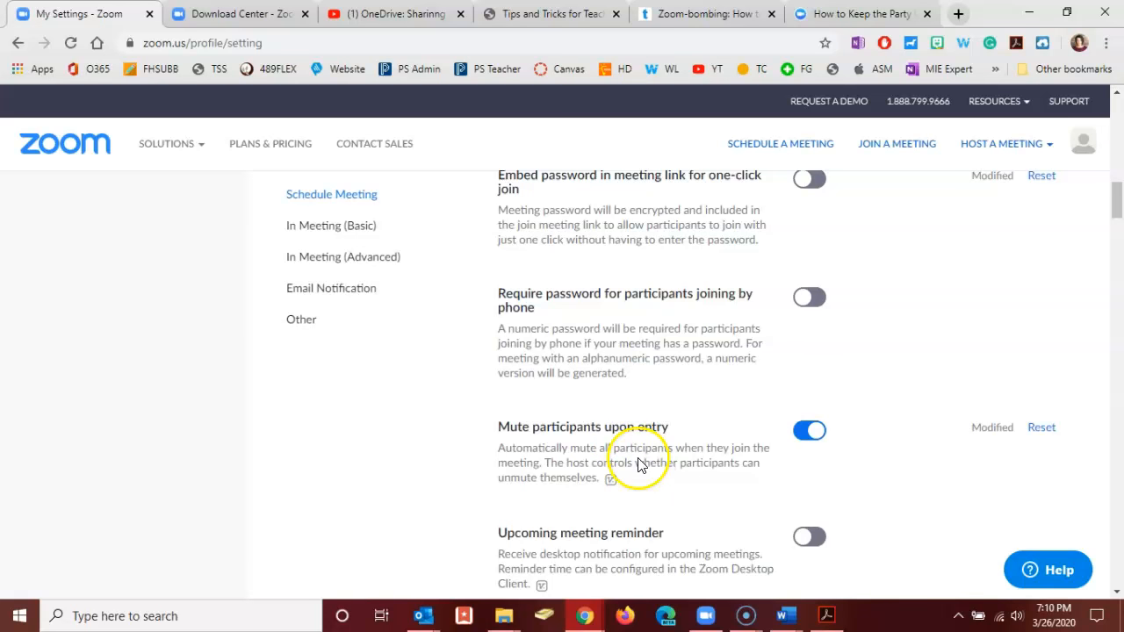
scroll("down", 3)
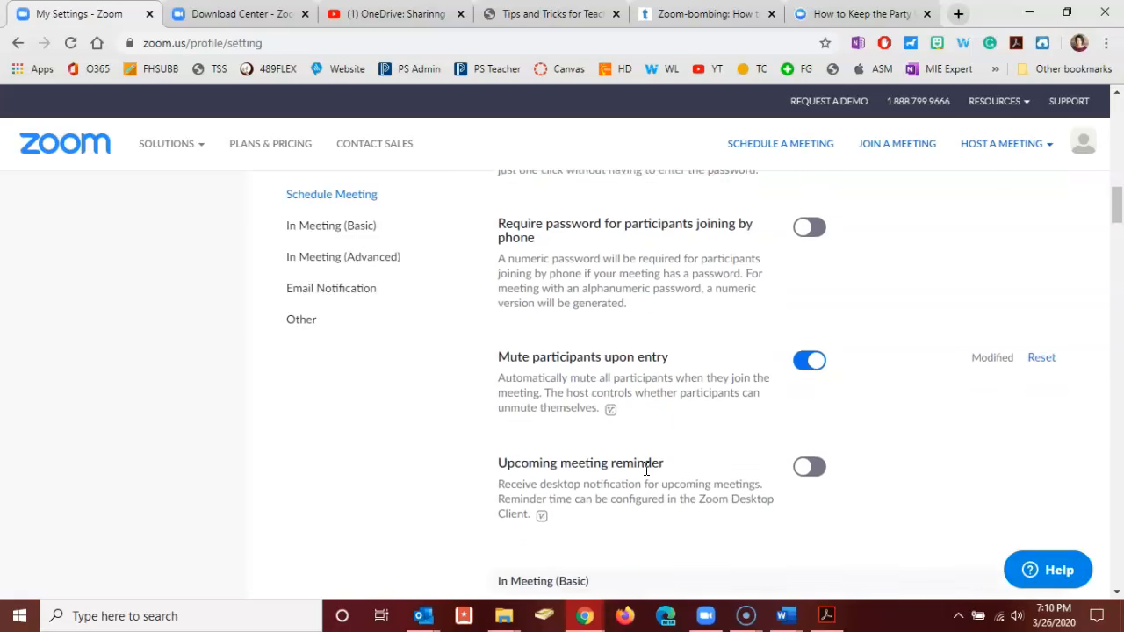
scroll("down", 3)
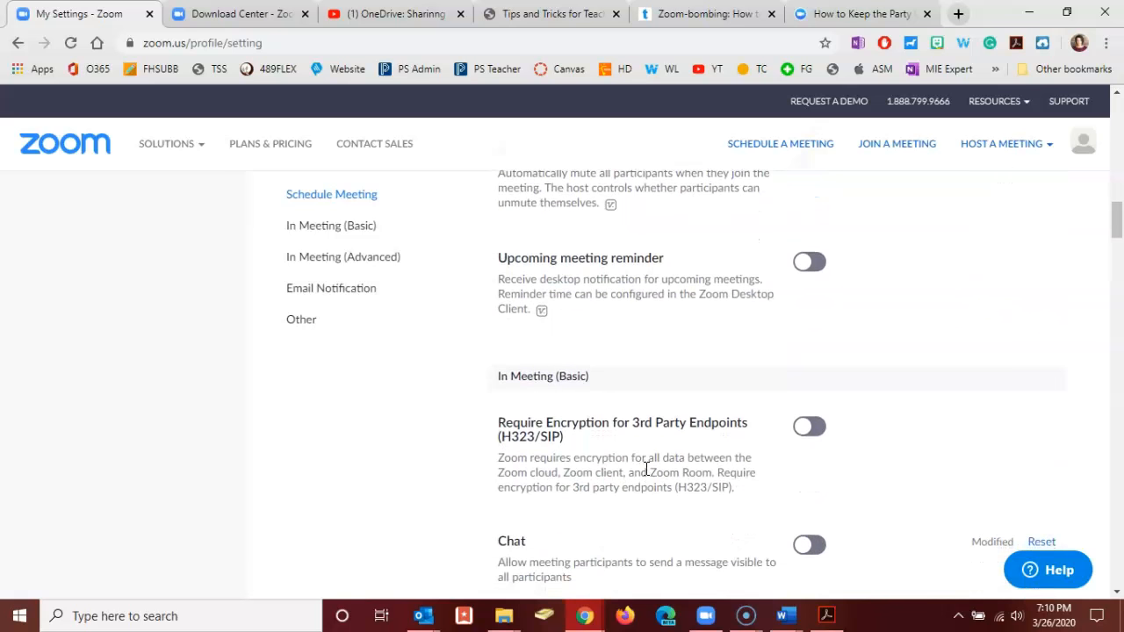
scroll("down", 3)
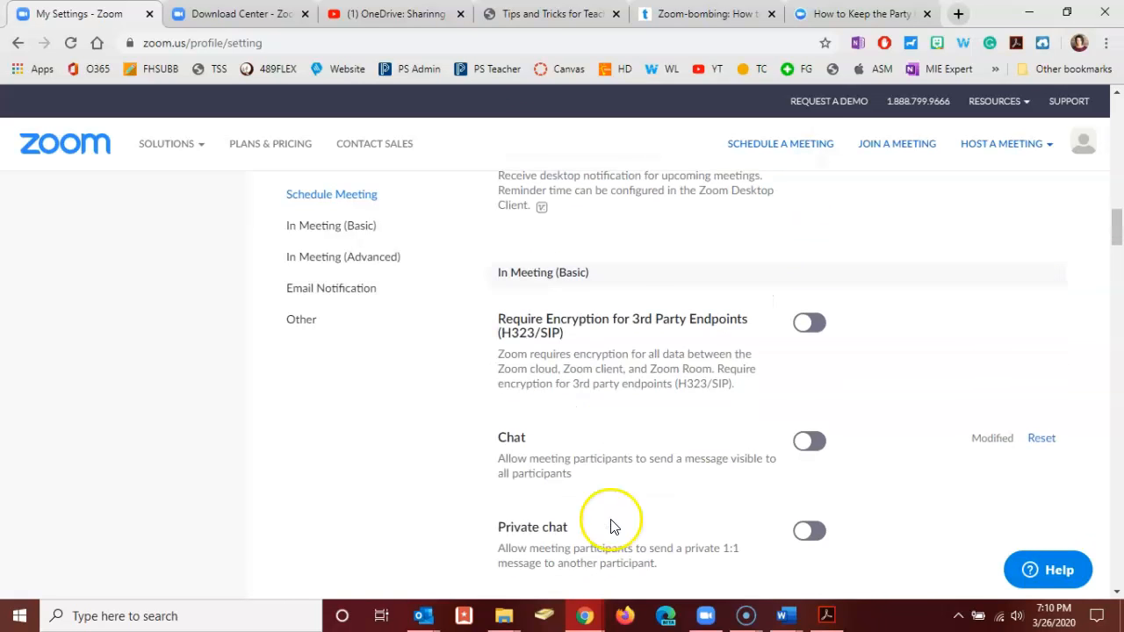
mouse_move(727, 460)
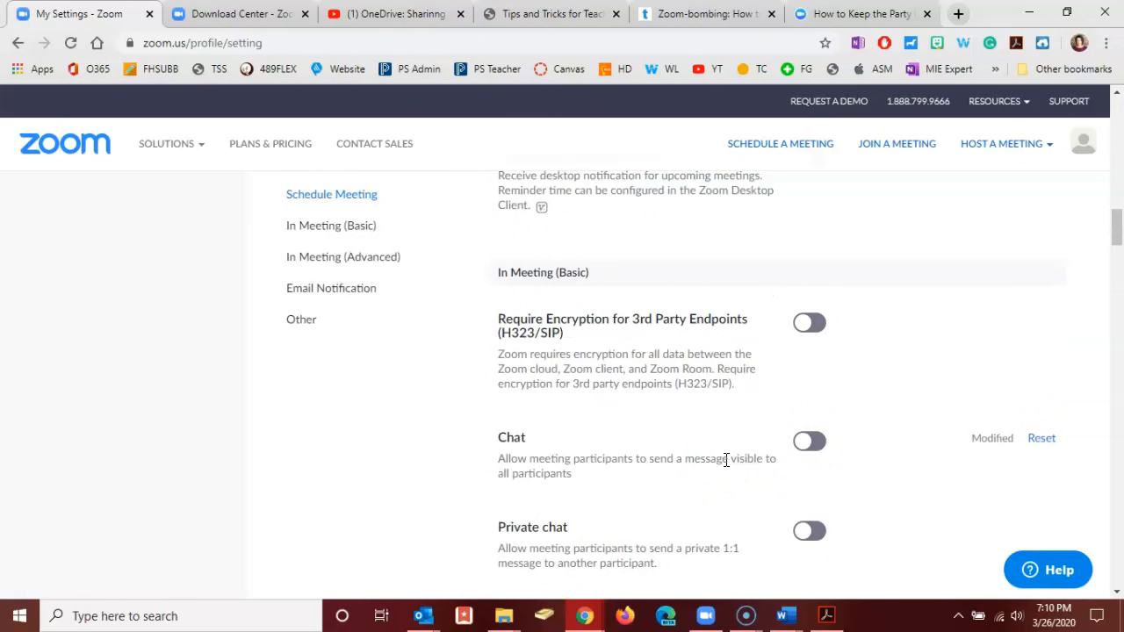
mouse_move(699, 464)
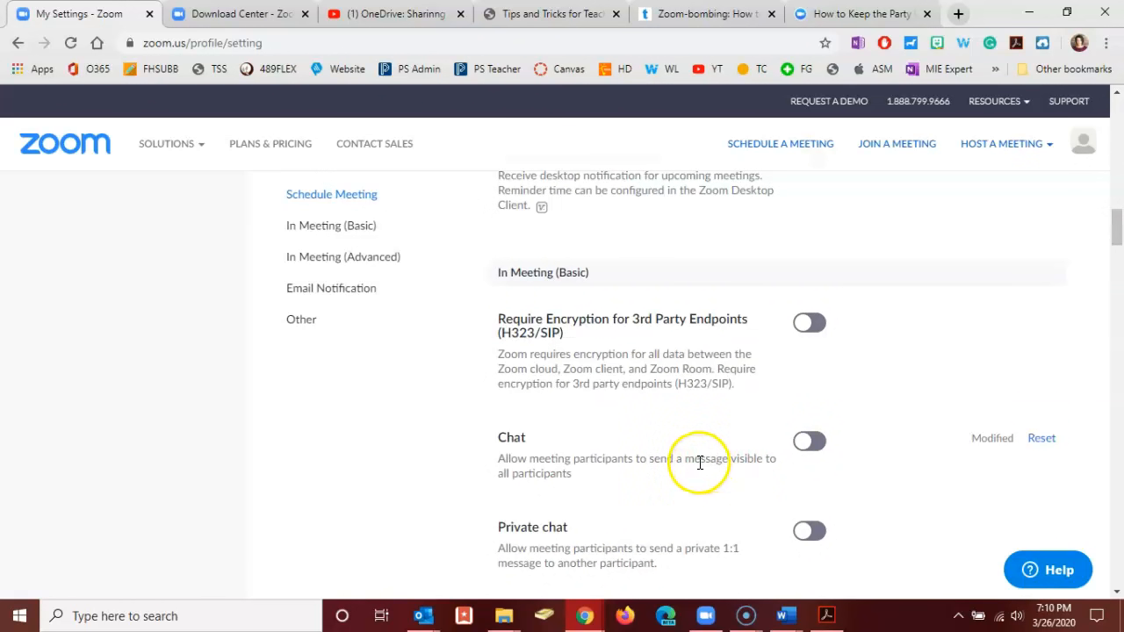
mouse_move(694, 460)
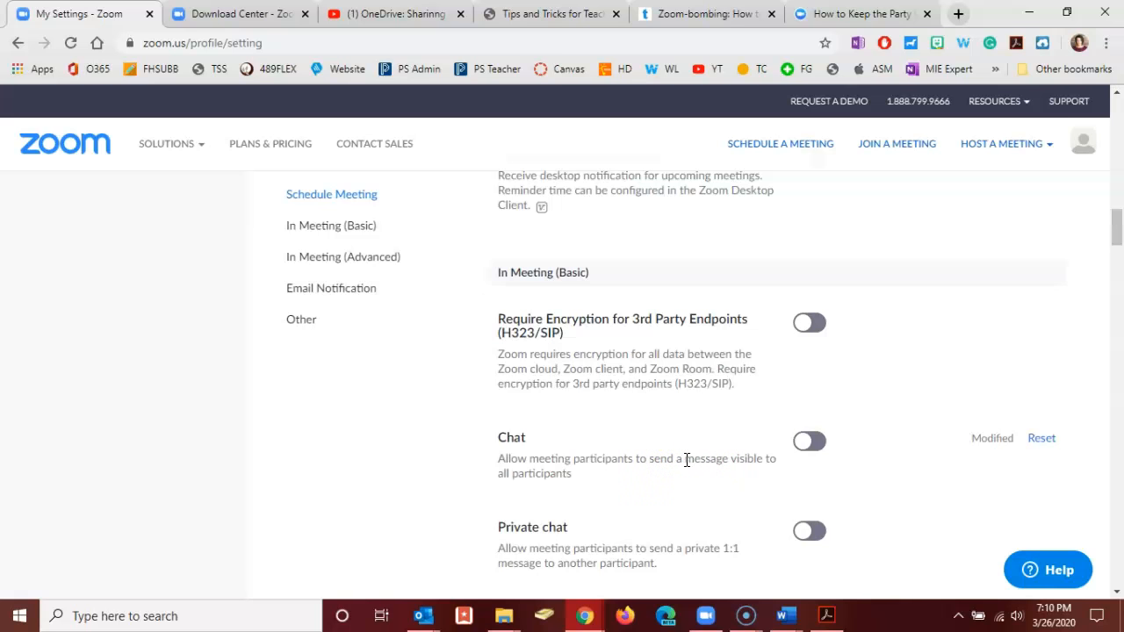
scroll("down", 3)
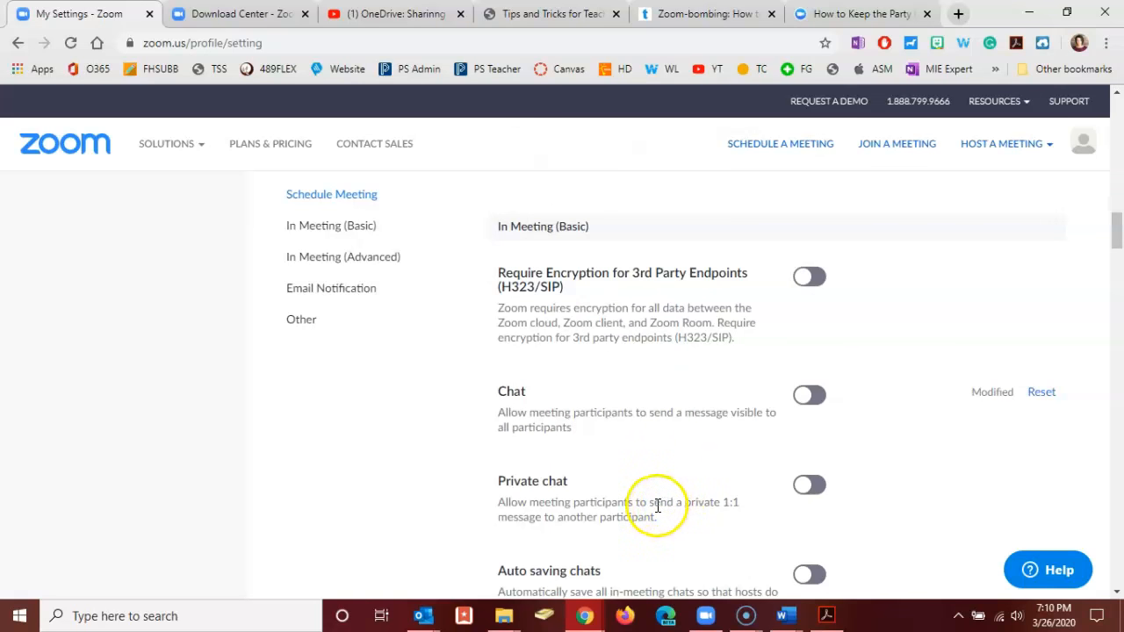
mouse_move(641, 506)
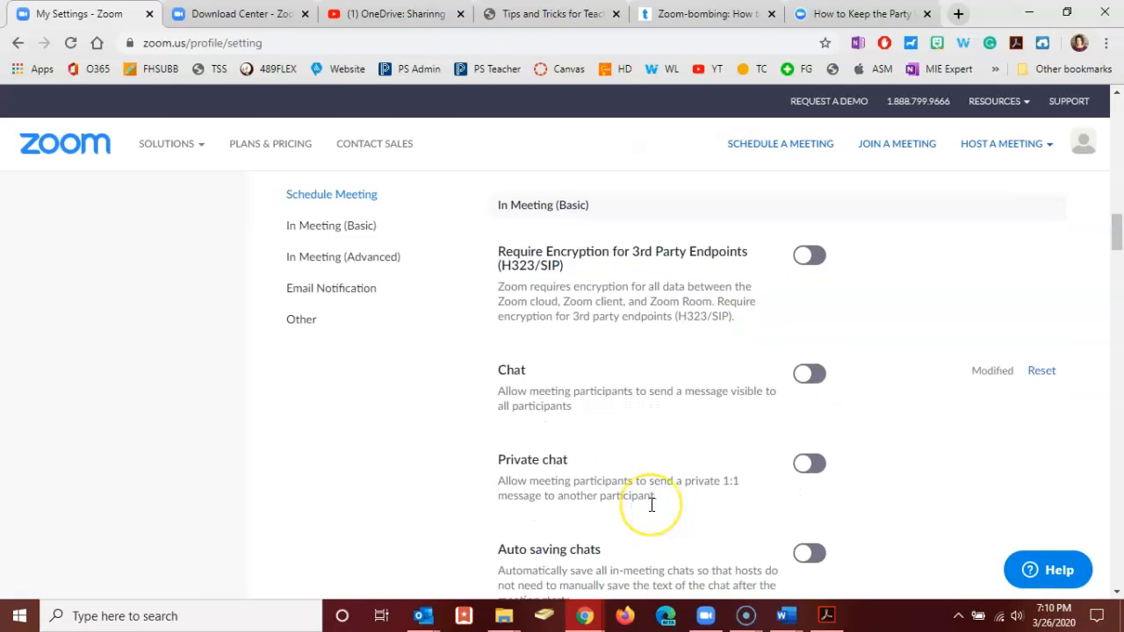
scroll("down", 3)
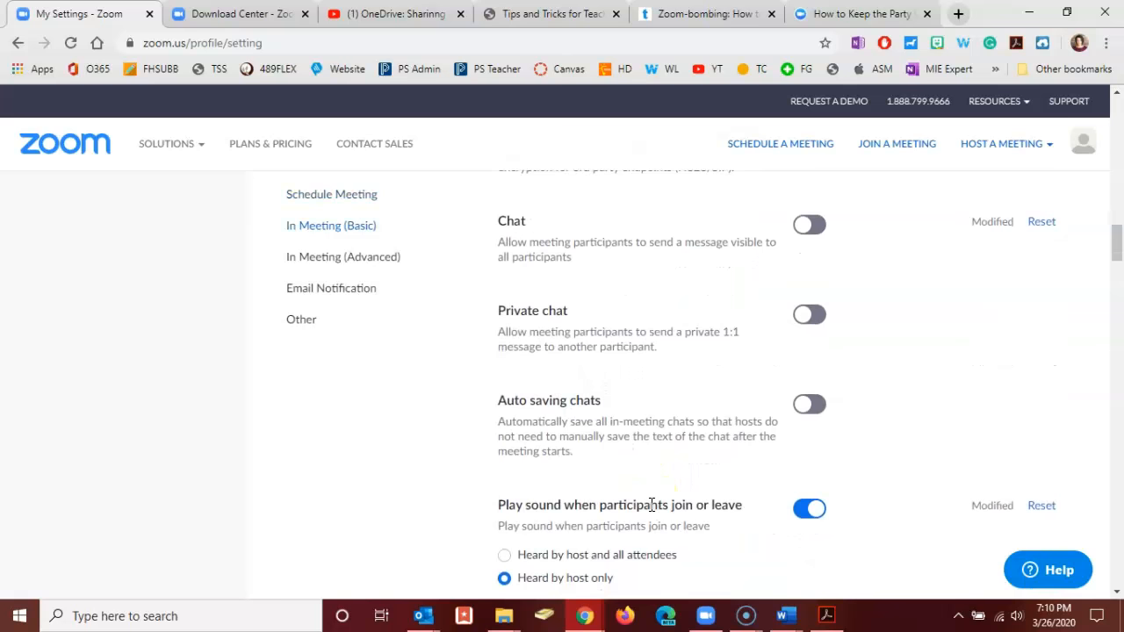
scroll("down", 3)
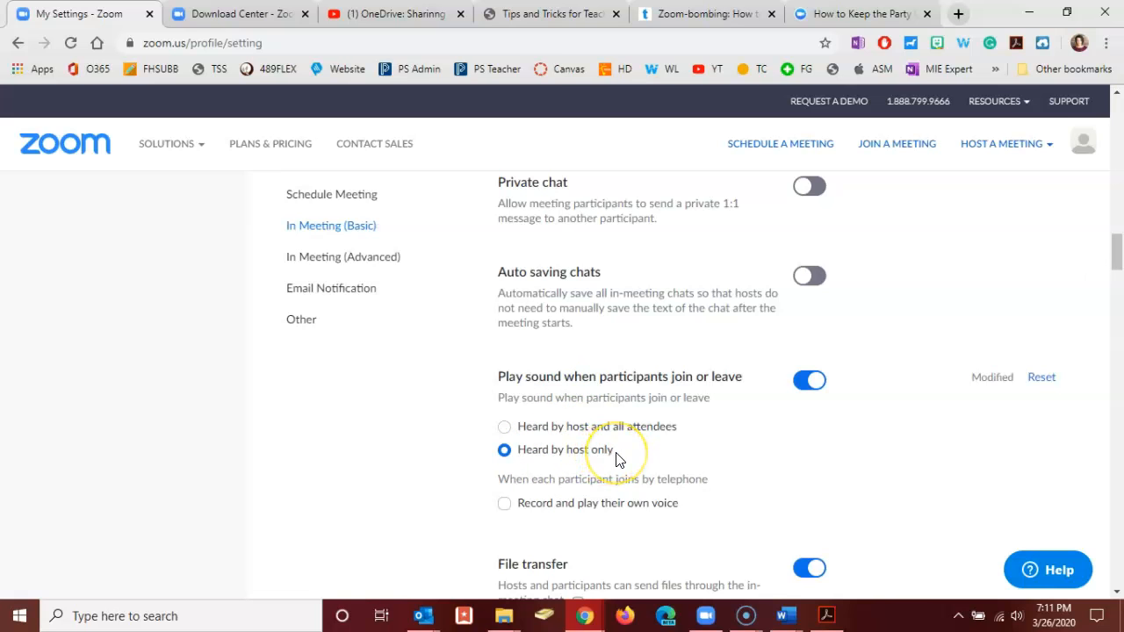
mouse_move(618, 459)
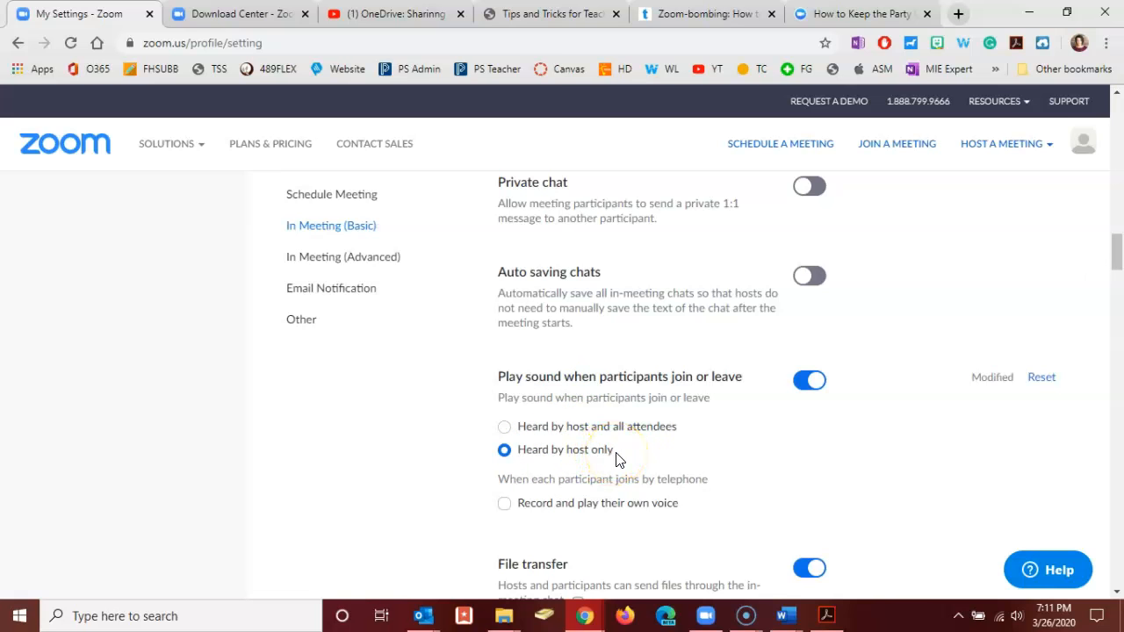
scroll("down", 3)
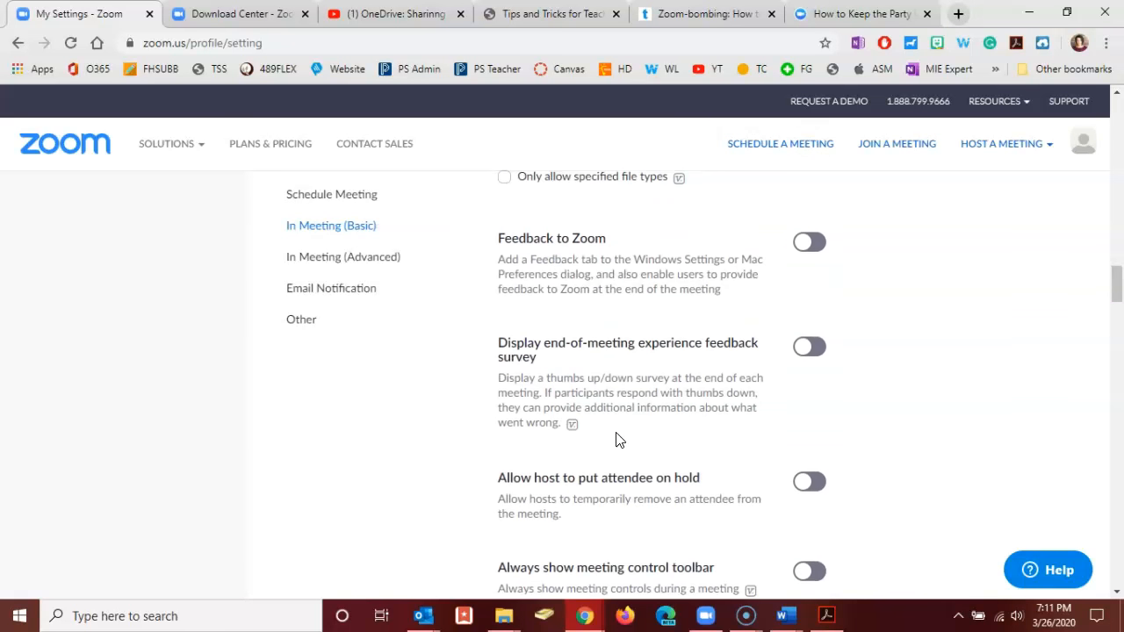
scroll("down", 3)
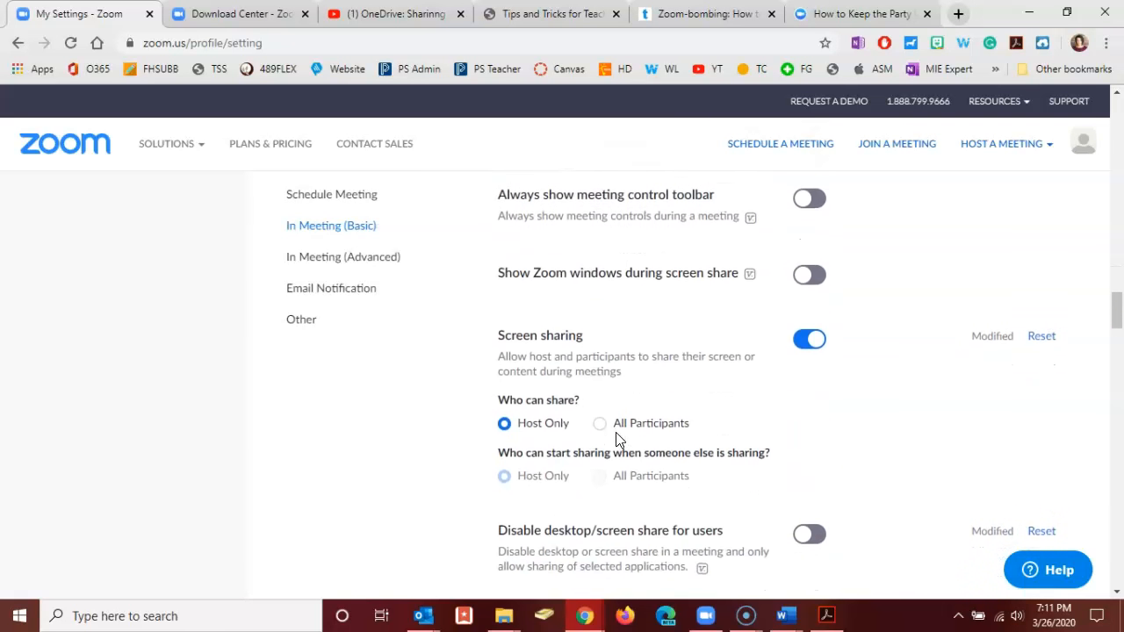
scroll("down", 3)
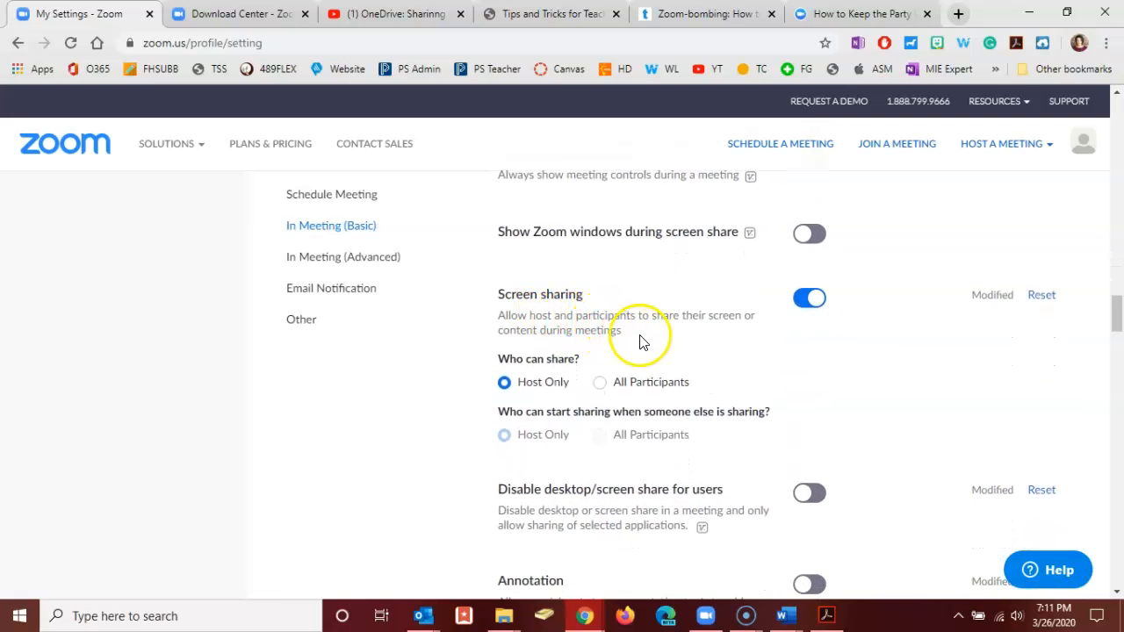
mouse_move(646, 340)
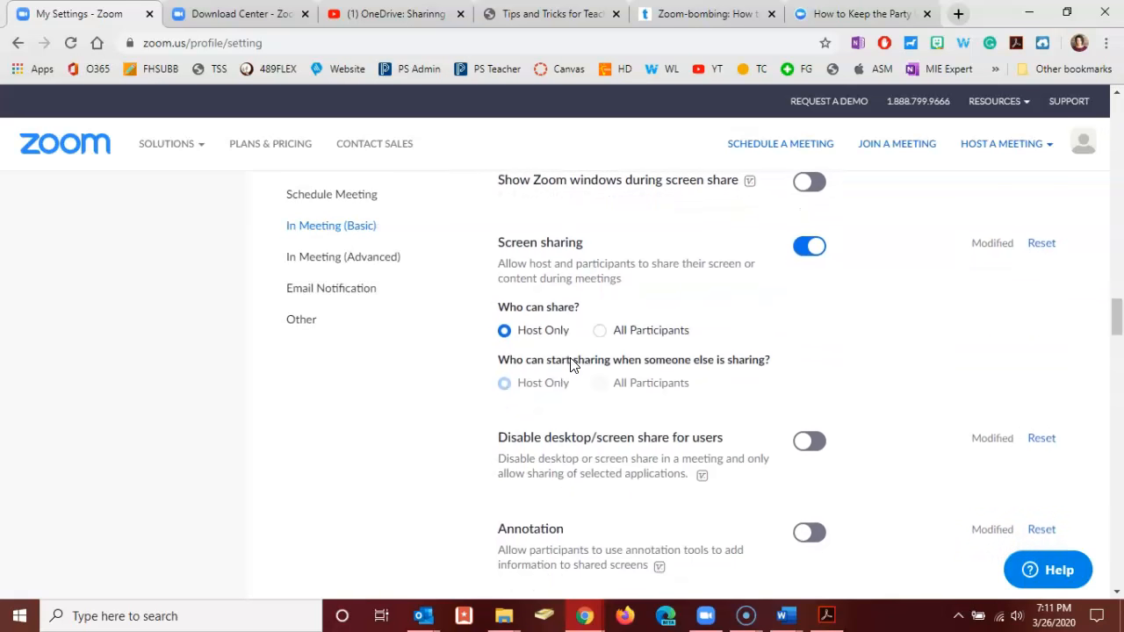
scroll("down", 3)
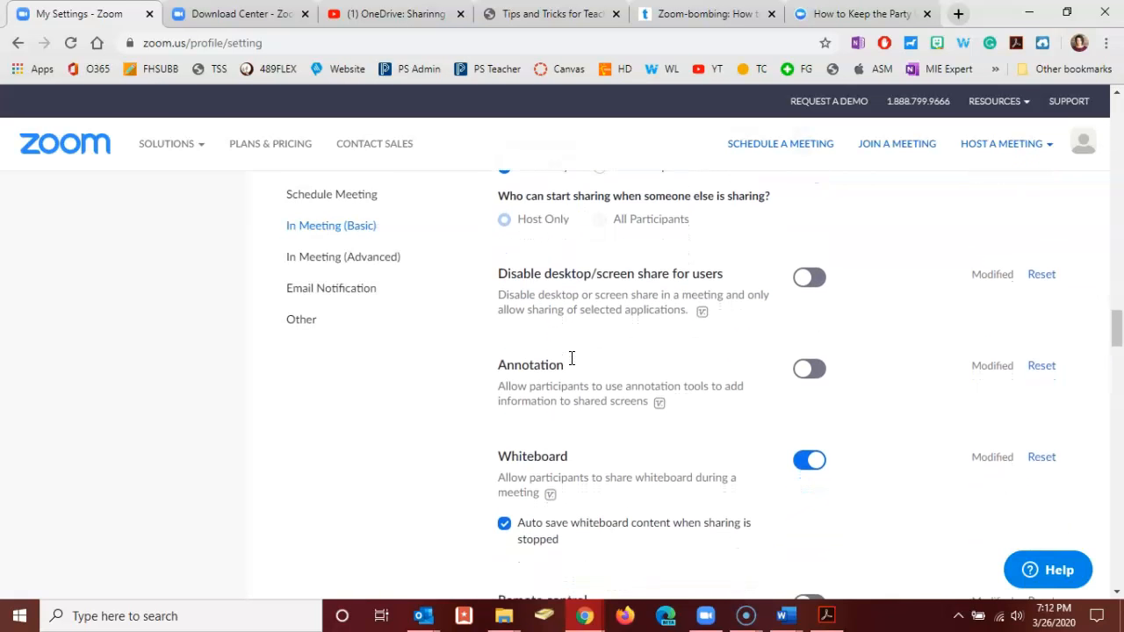
scroll("down", 3)
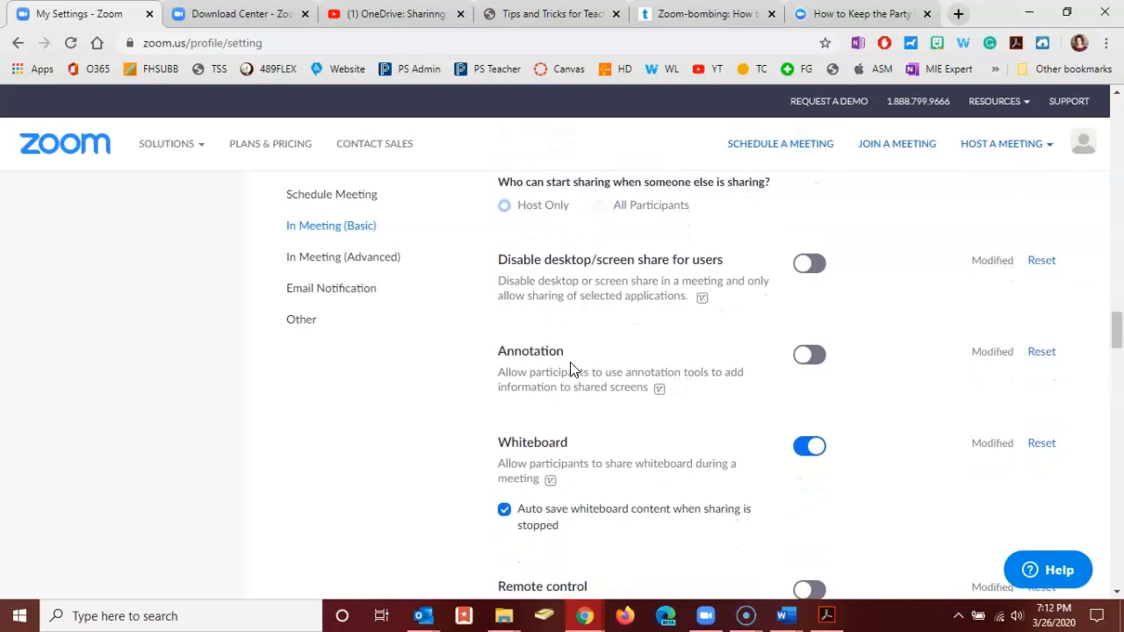
mouse_move(571, 404)
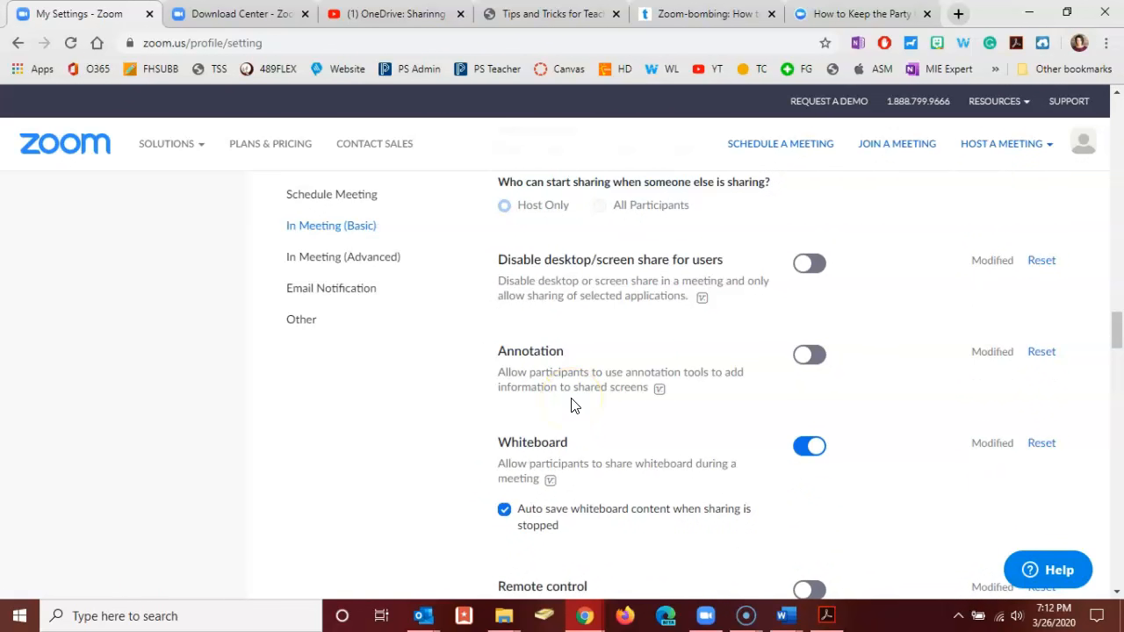
mouse_move(676, 376)
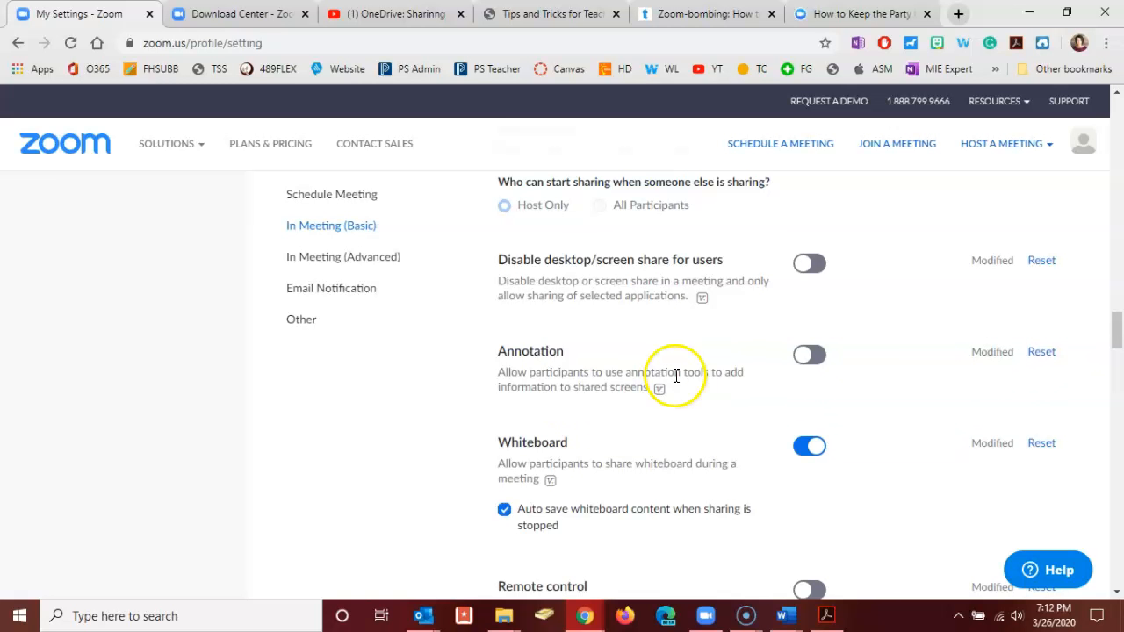
mouse_move(685, 376)
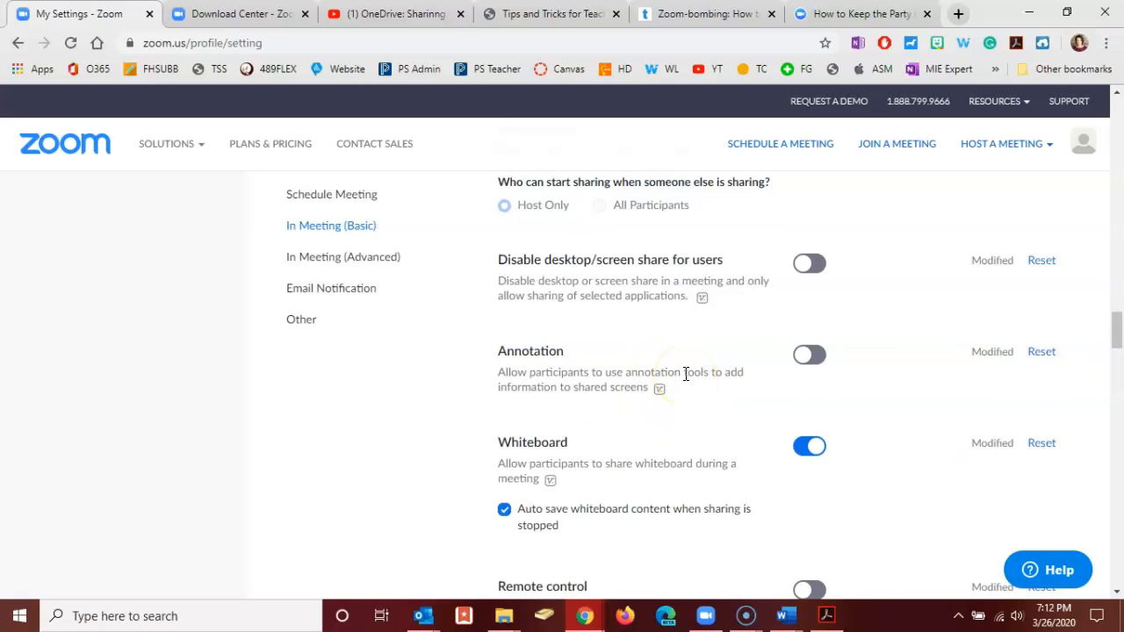
mouse_move(731, 369)
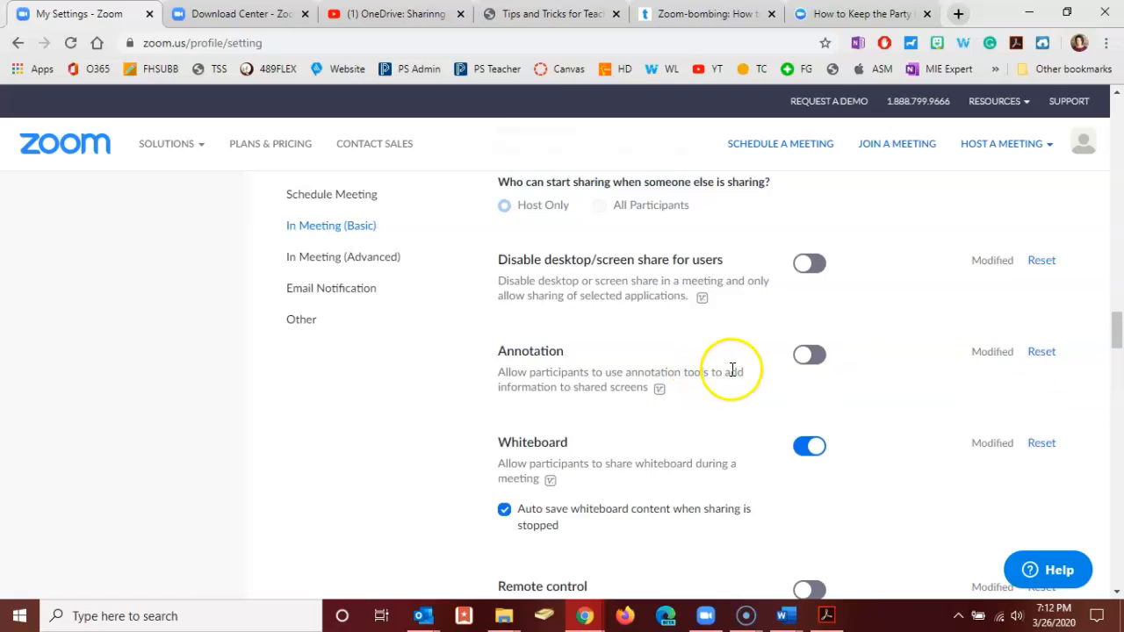
mouse_move(674, 436)
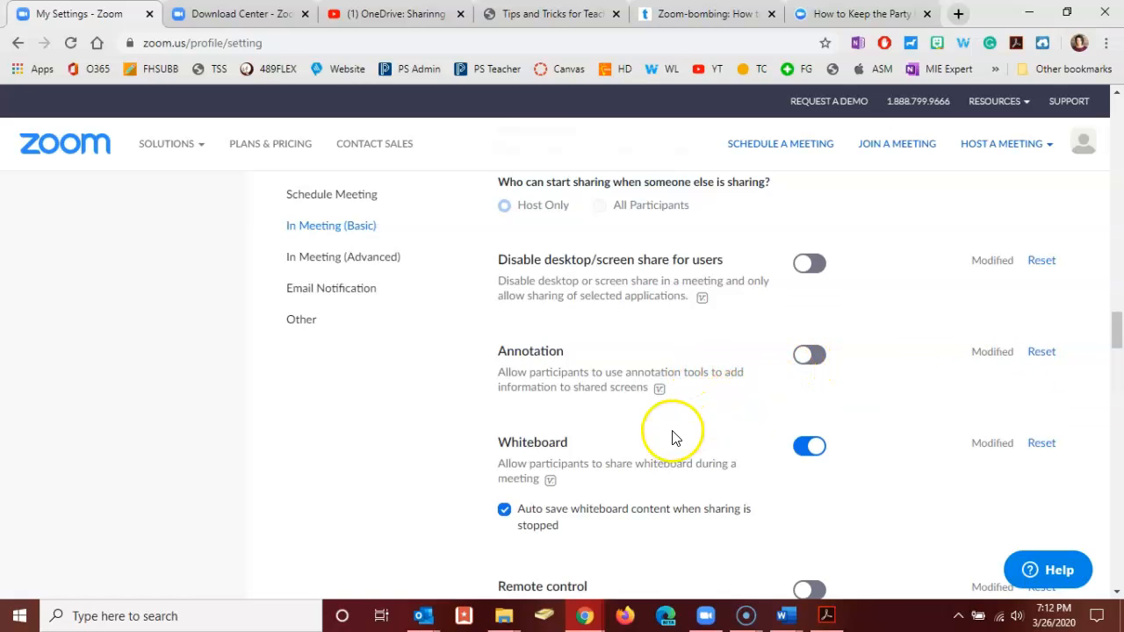
scroll("down", 3)
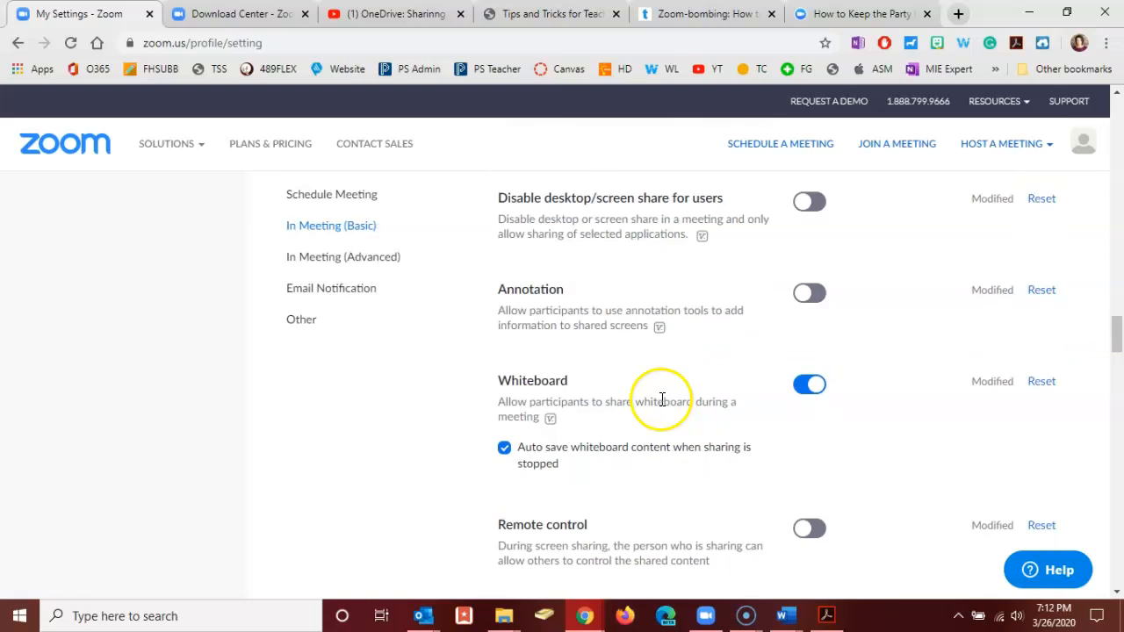
mouse_move(606, 453)
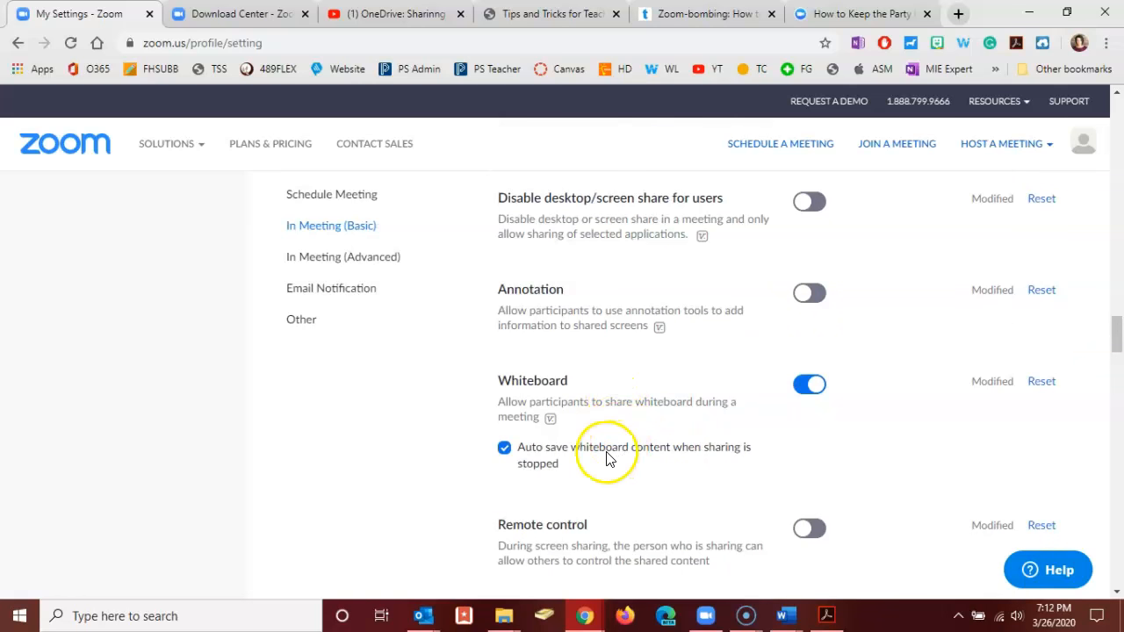
mouse_move(617, 455)
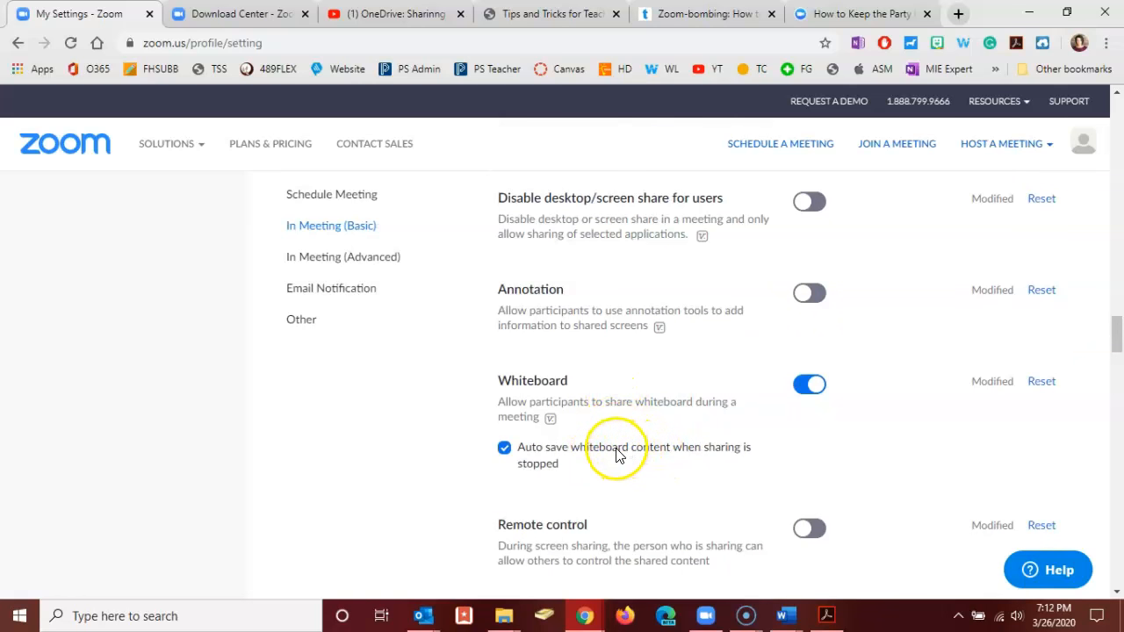
mouse_move(619, 467)
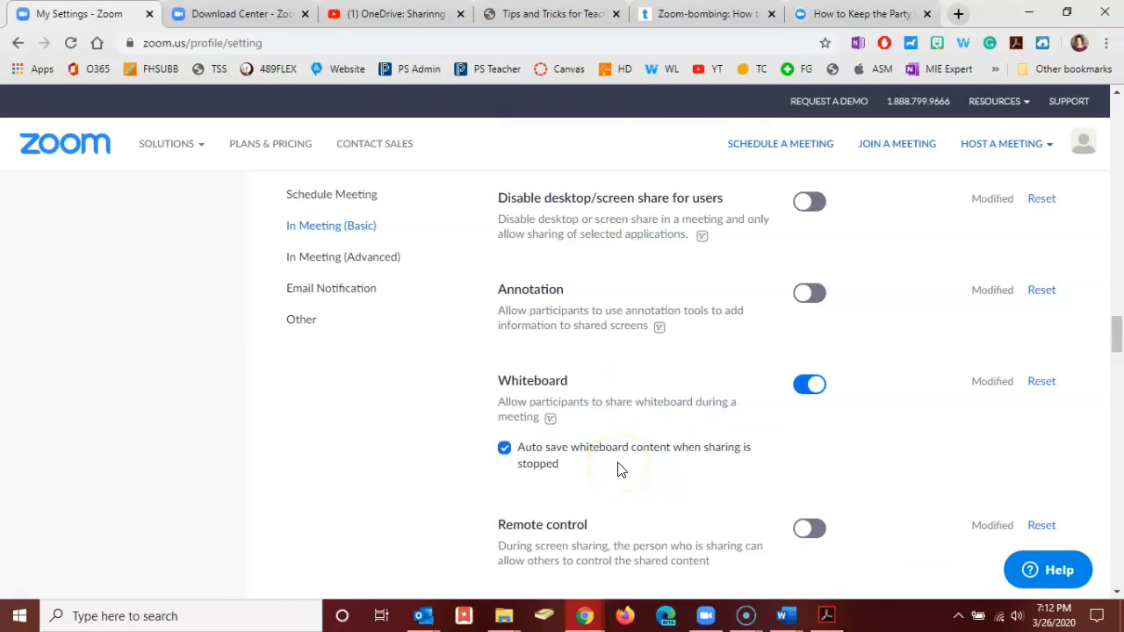
scroll("down", 3)
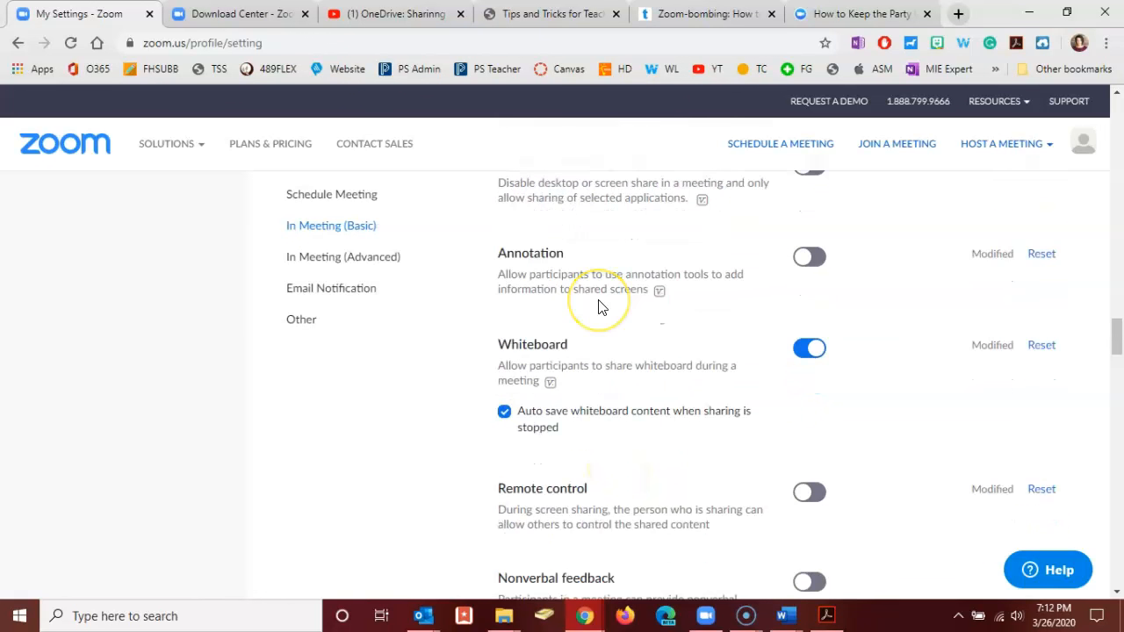
mouse_move(601, 310)
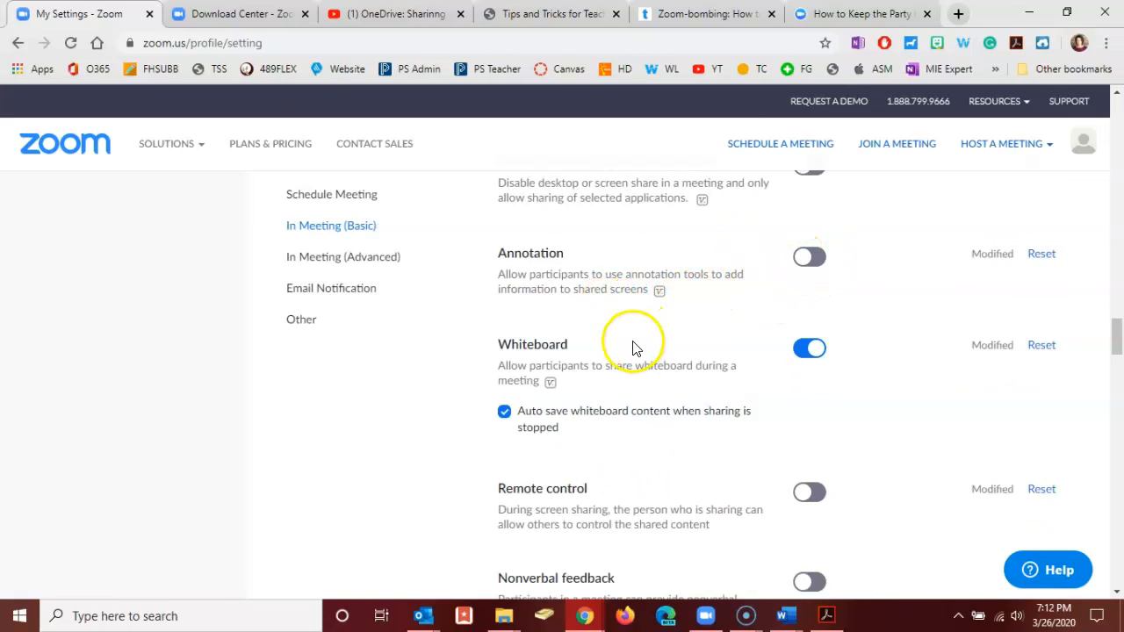
scroll("down", 3)
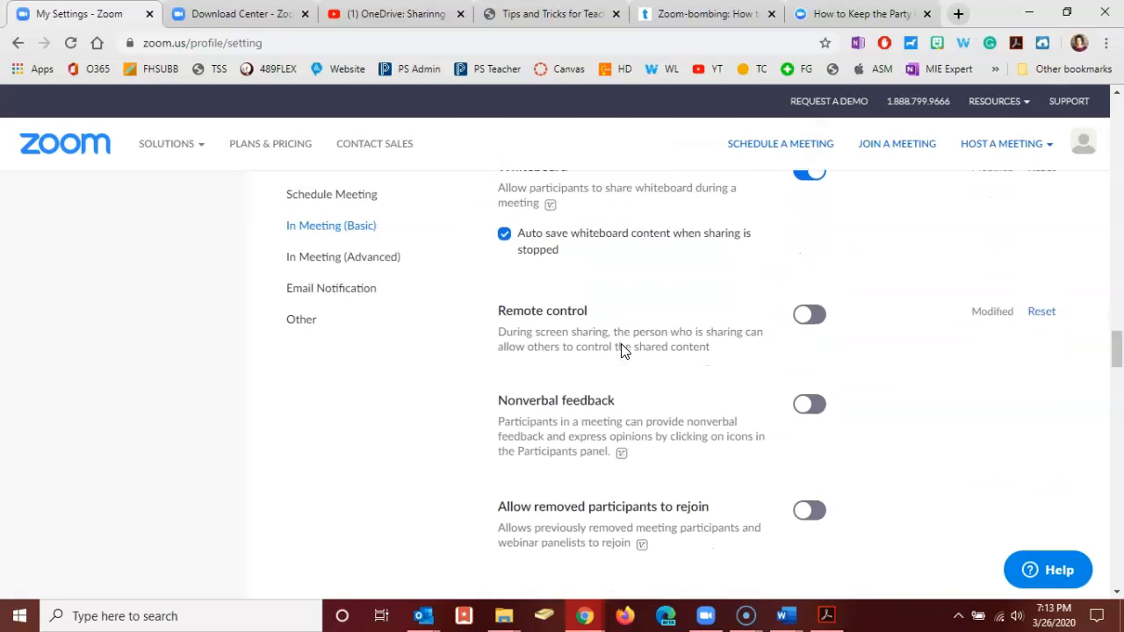
scroll("down", 3)
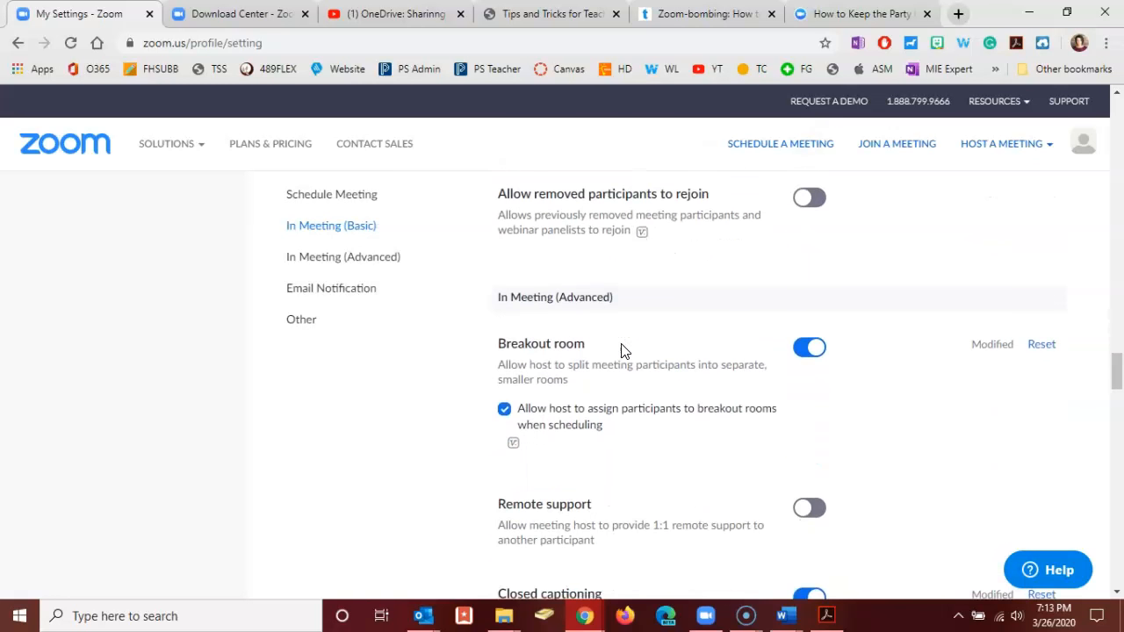
mouse_move(611, 391)
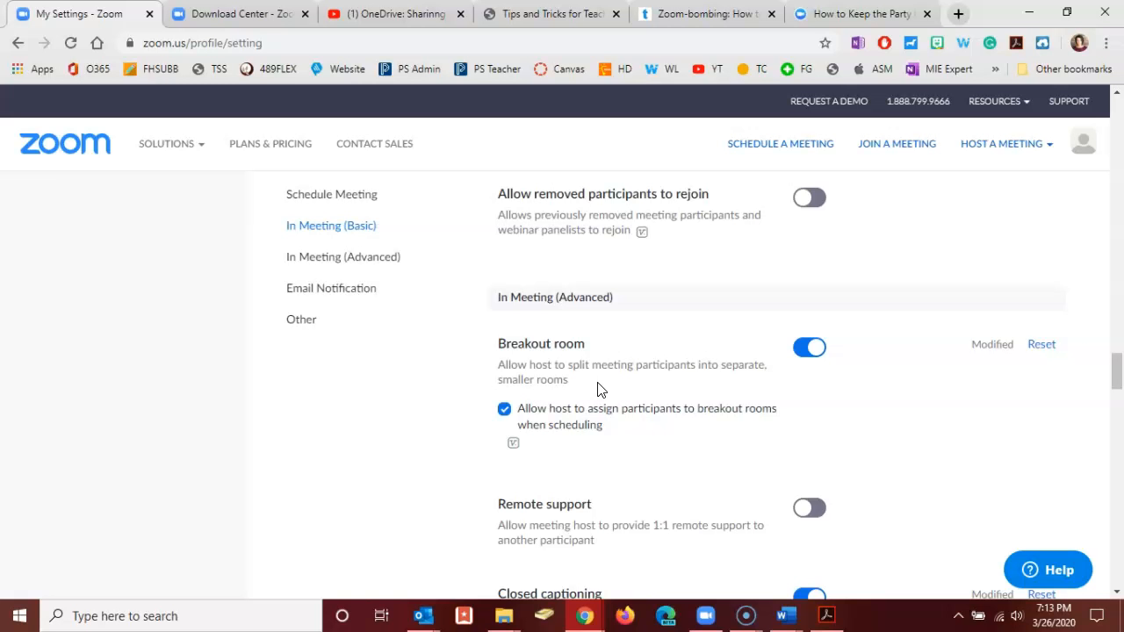
scroll("down", 3)
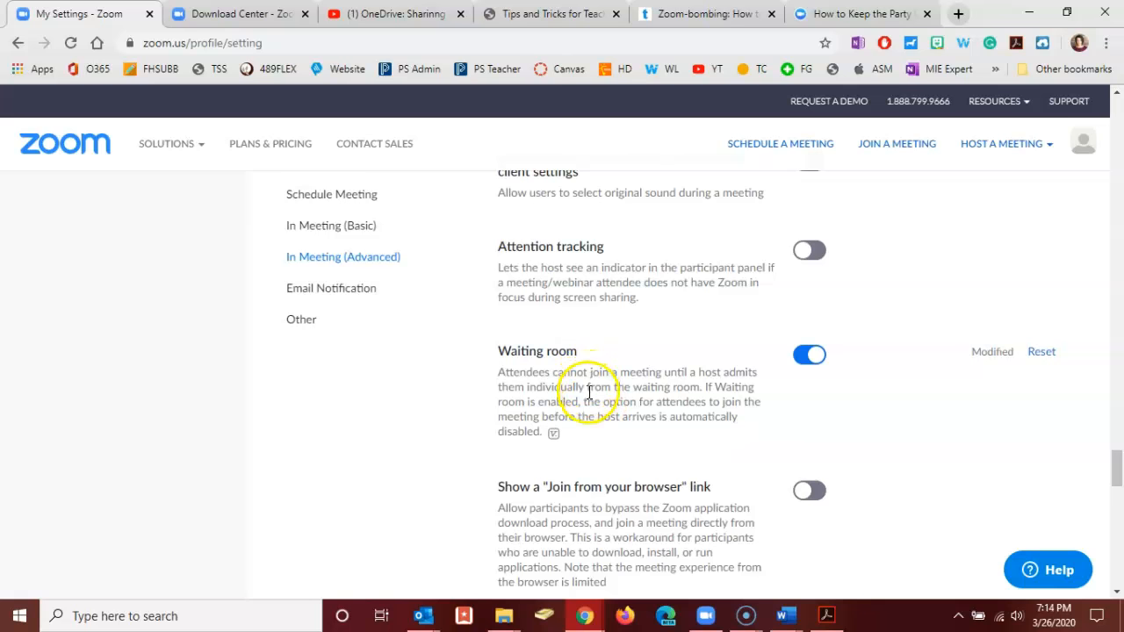
scroll("down", 3)
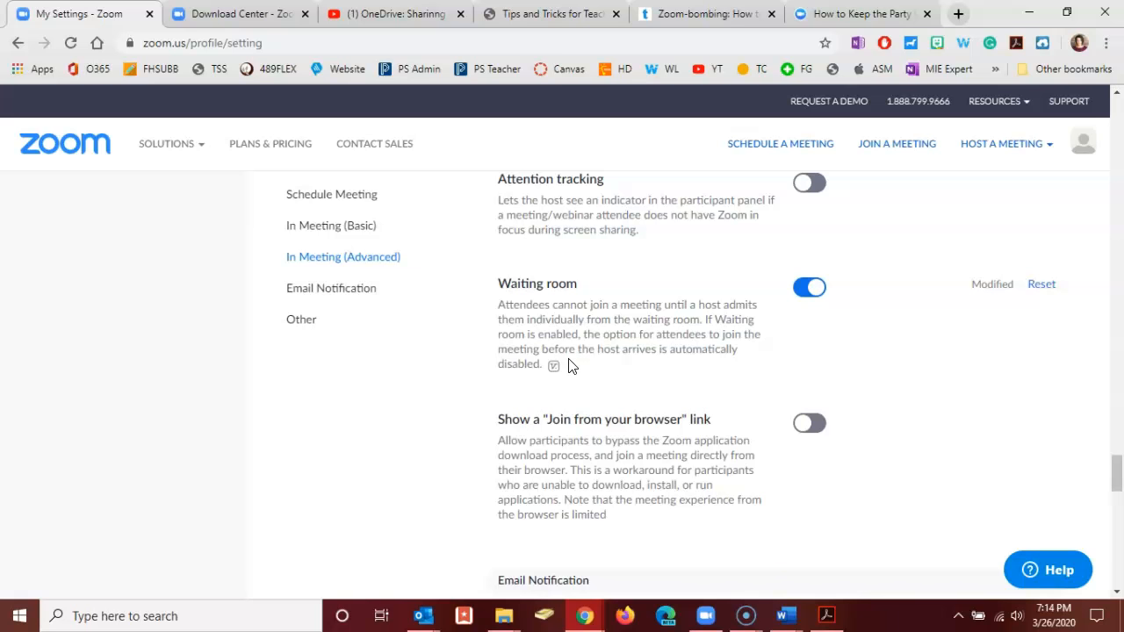
mouse_move(453, 358)
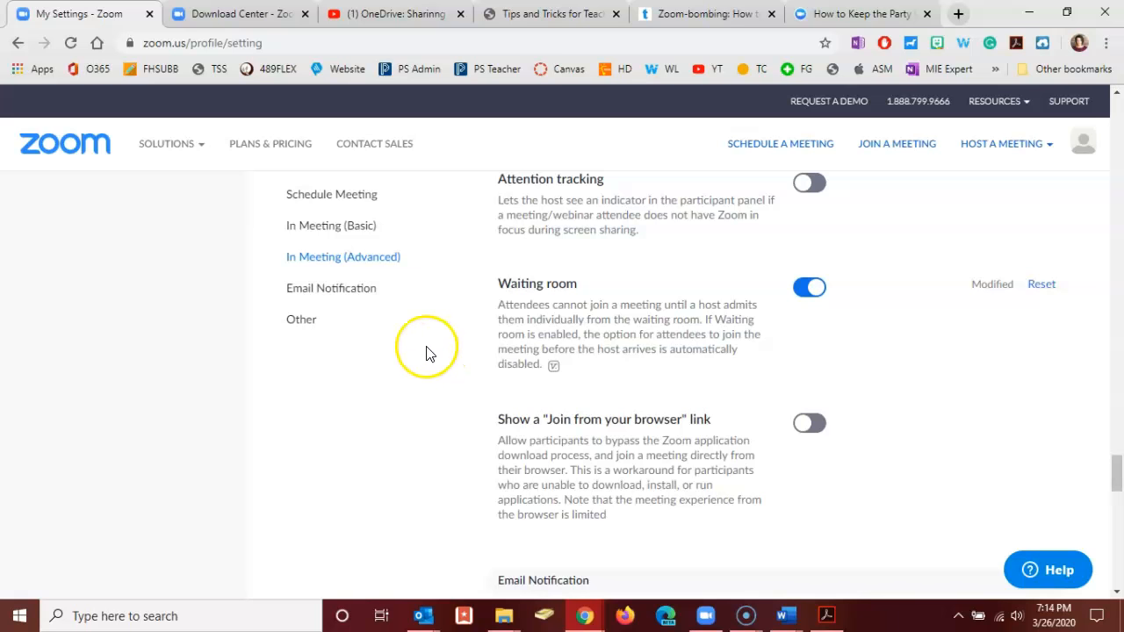
mouse_move(433, 355)
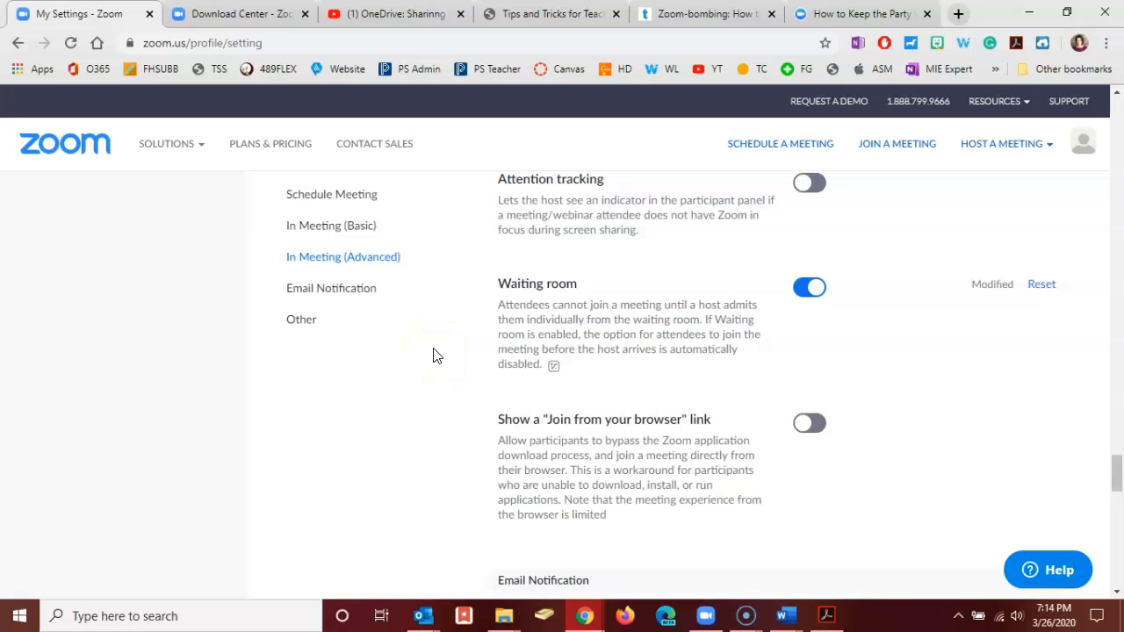
mouse_move(39, 571)
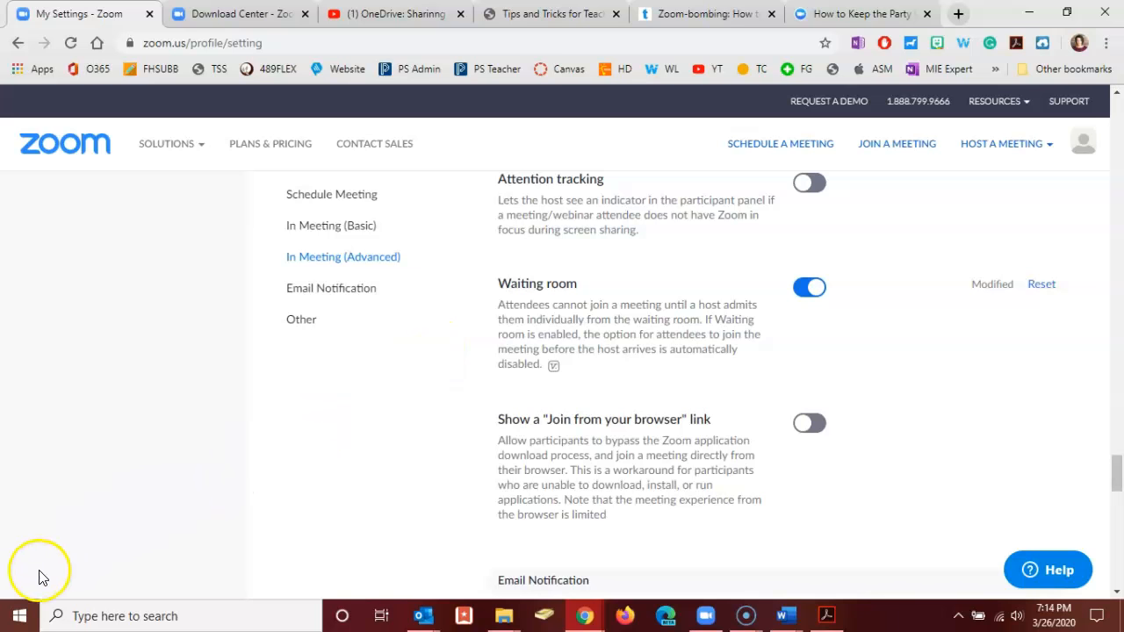